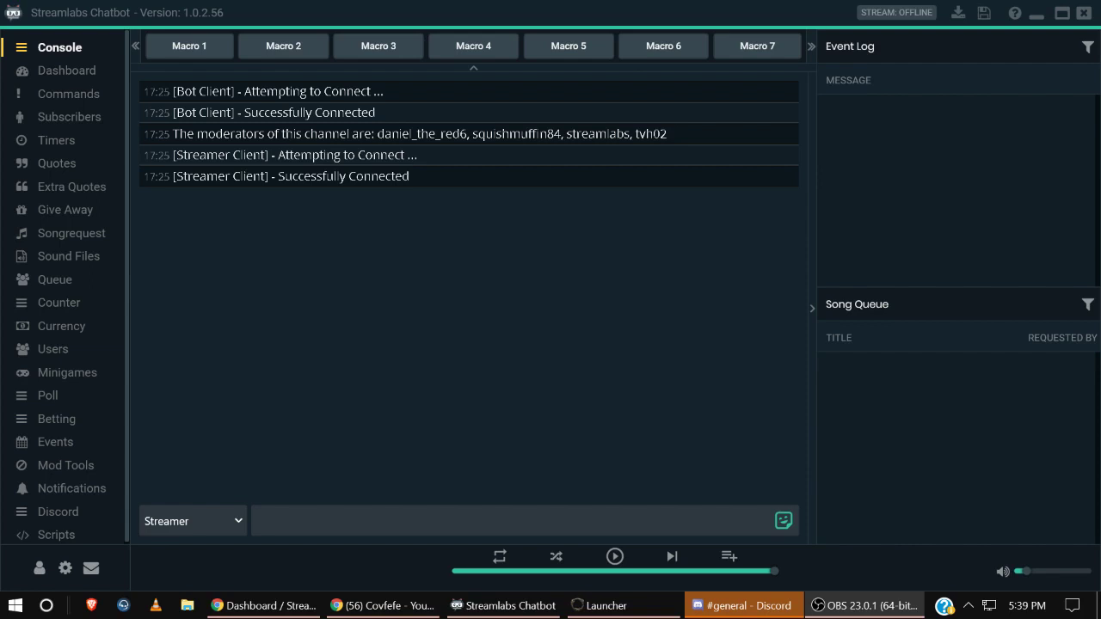
mouse_move(853, 160)
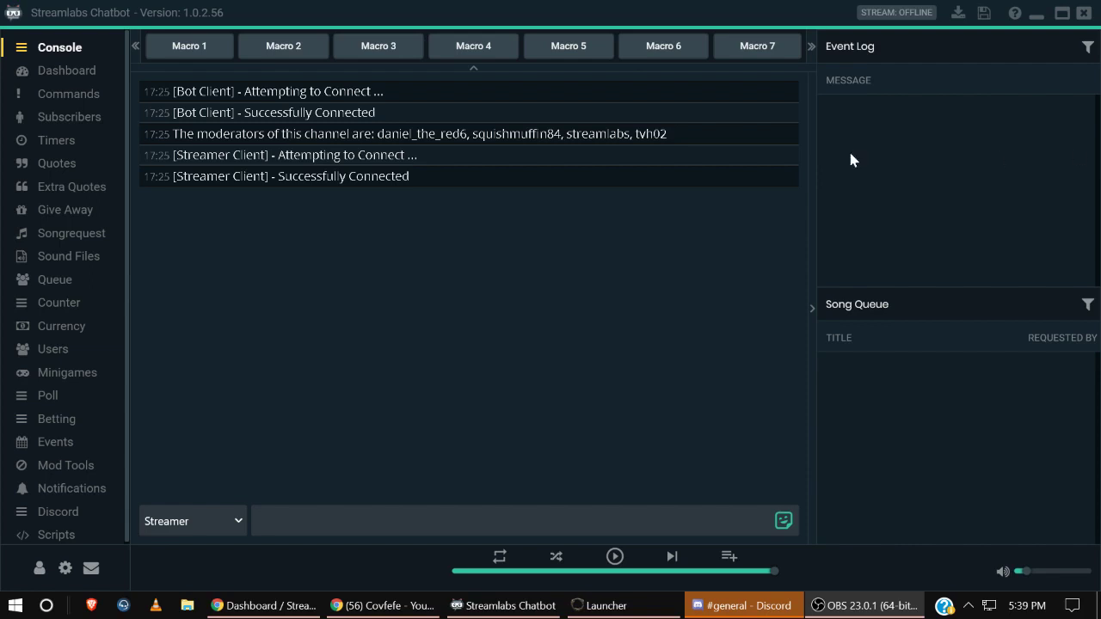
mouse_move(189, 165)
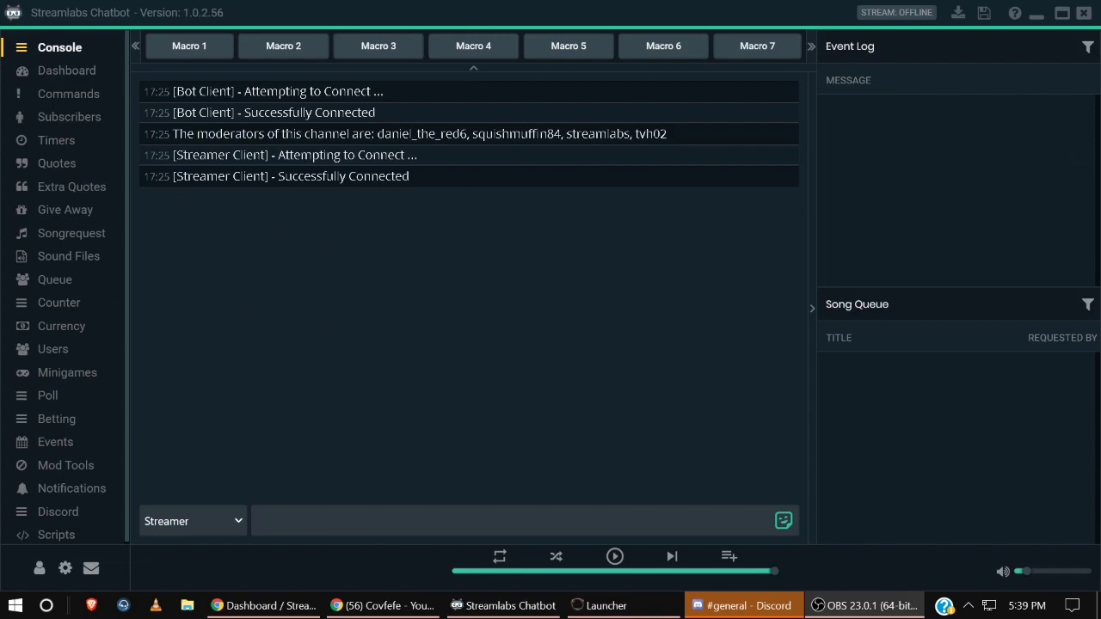
mouse_move(461, 237)
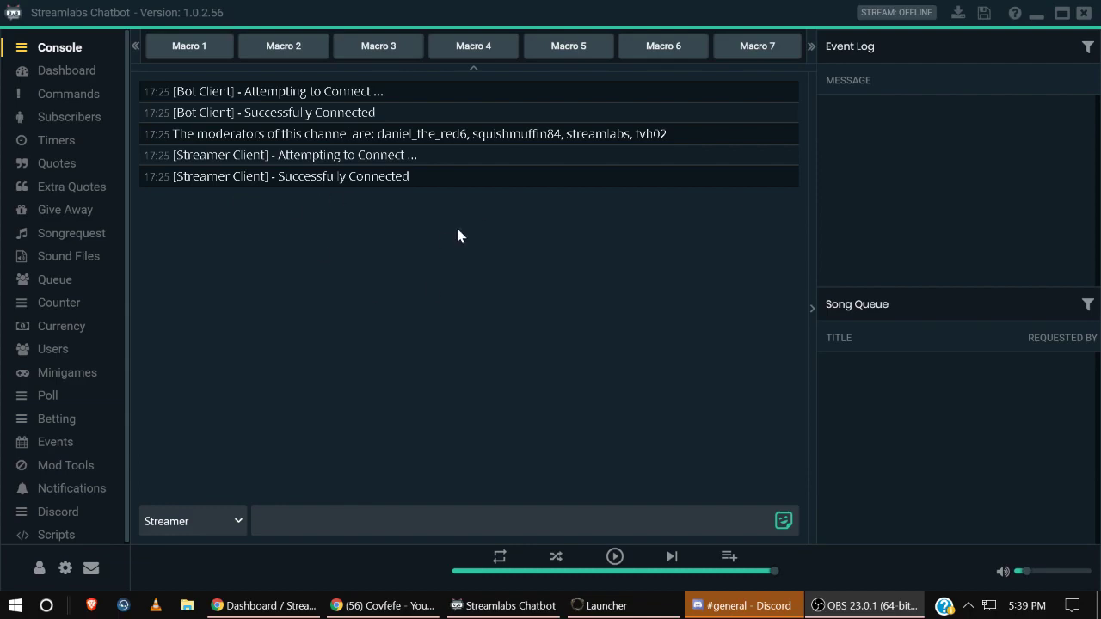
mouse_move(302, 333)
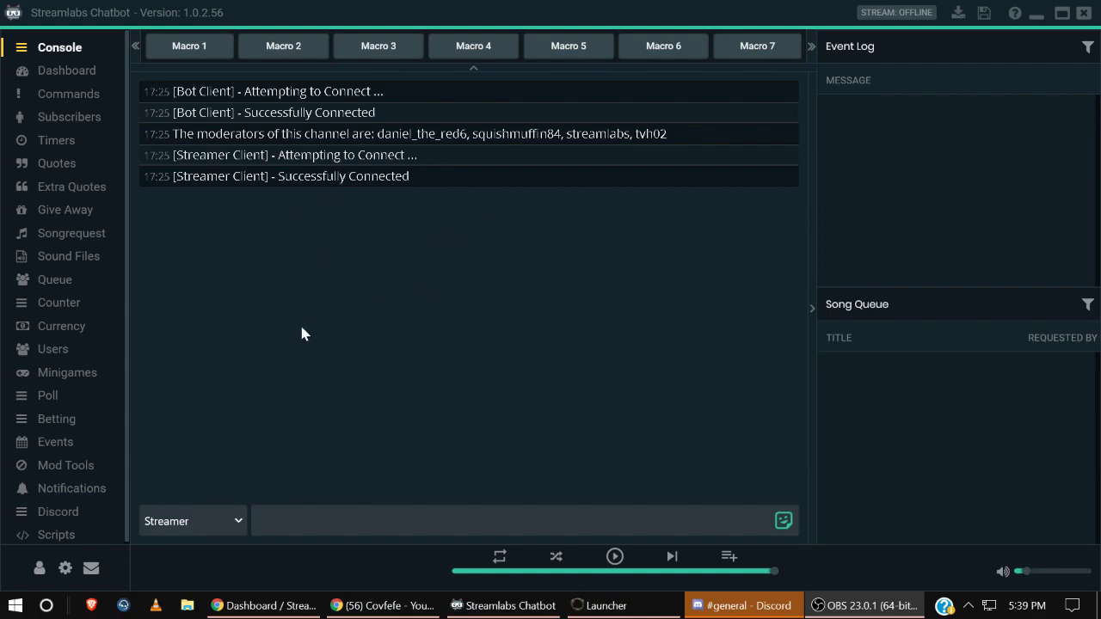
mouse_move(93, 256)
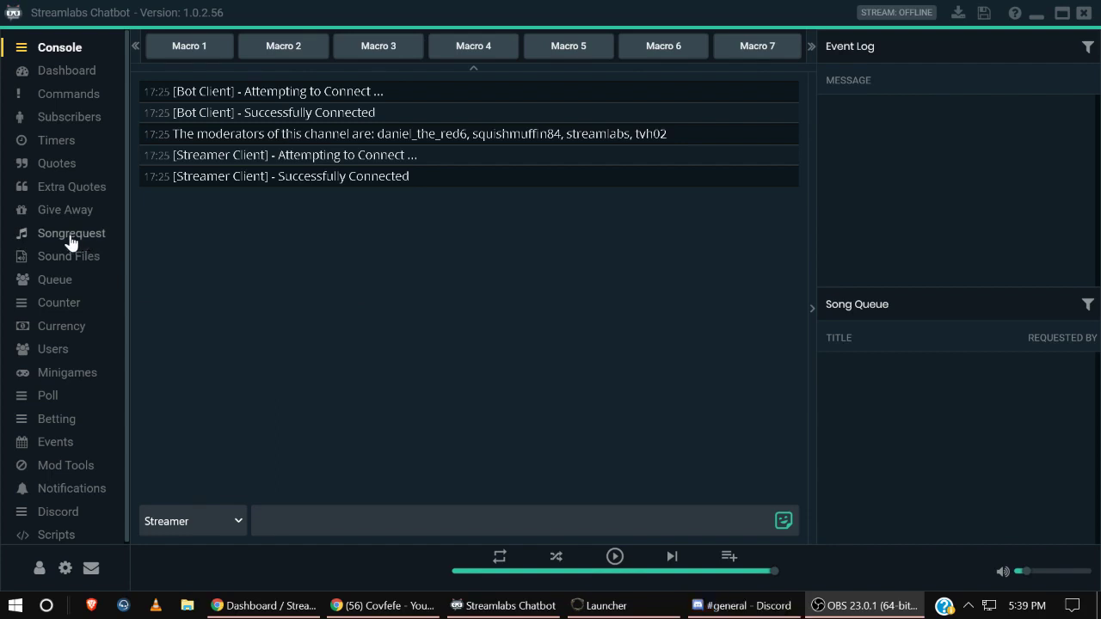
Go to the Songrequest page and bring up its Global Songrequest Settings.
click(72, 234)
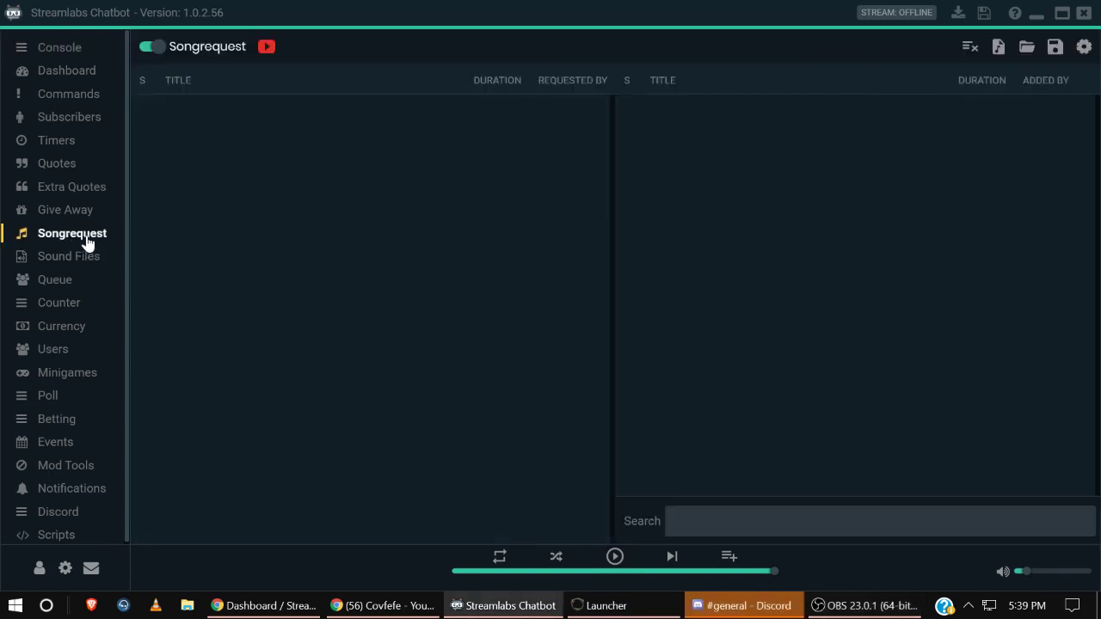
mouse_move(1008, 79)
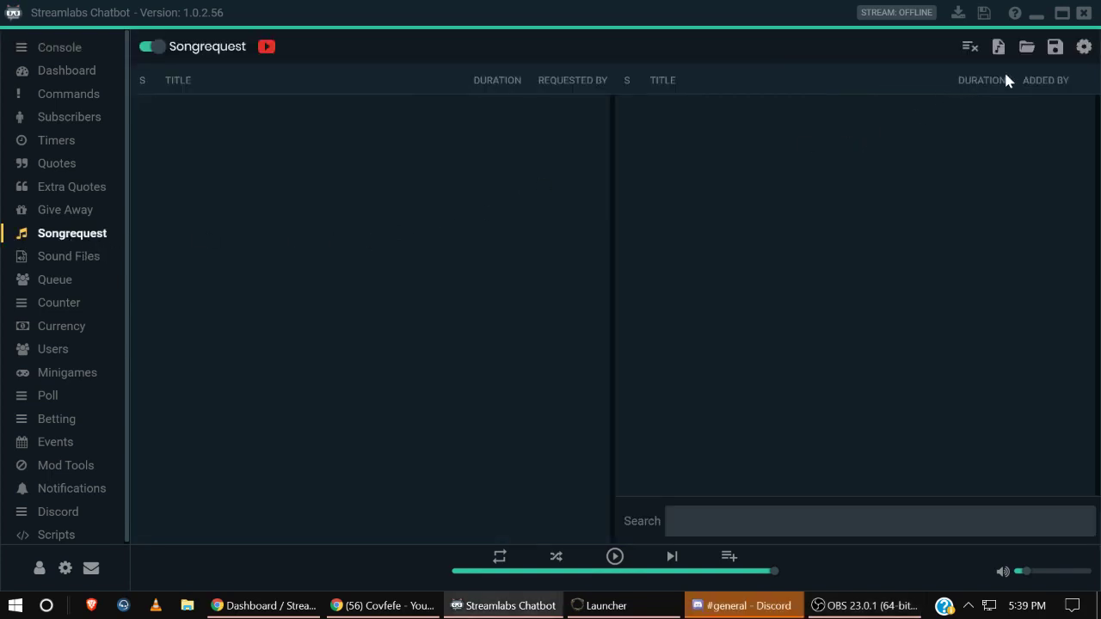
click(1084, 47)
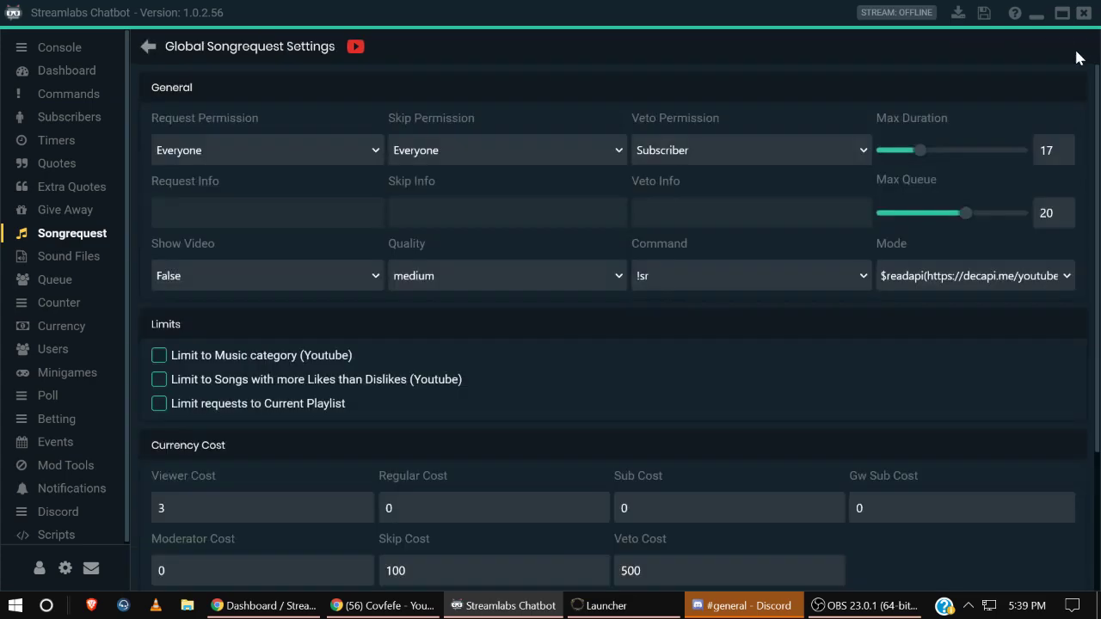
mouse_move(1046, 71)
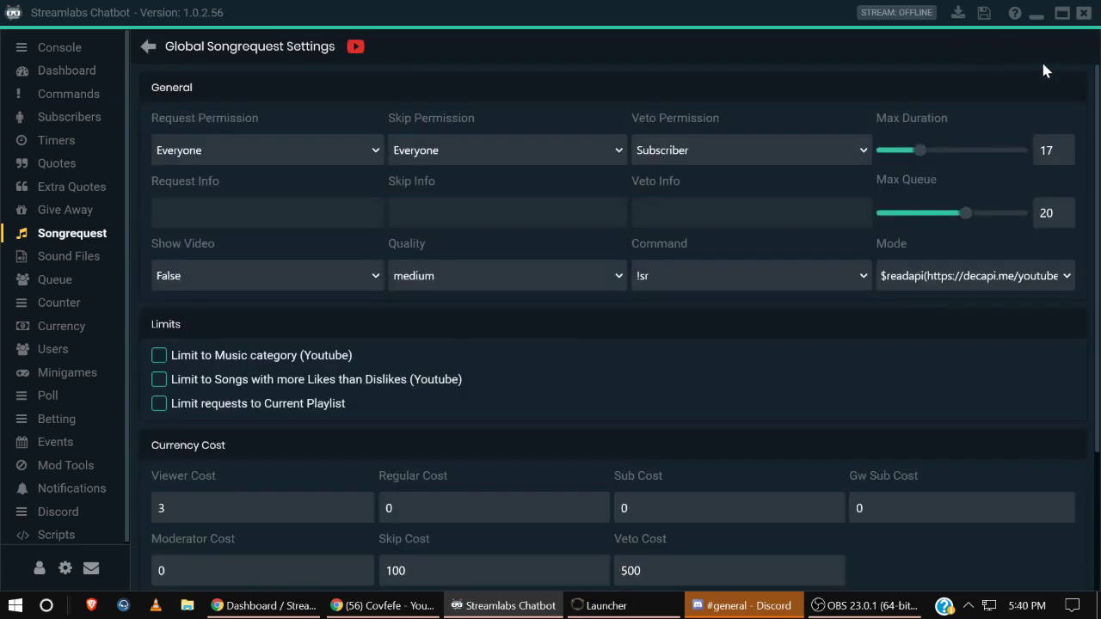
mouse_move(856, 117)
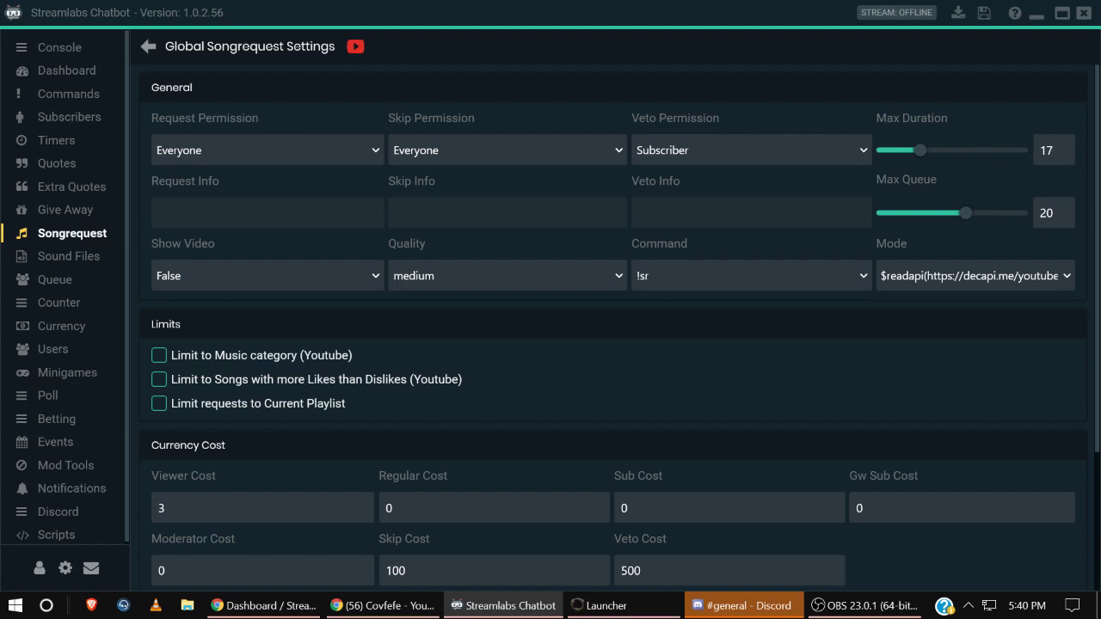
Set the song request Mode to the decapi.me YouTube search lookup.
click(977, 276)
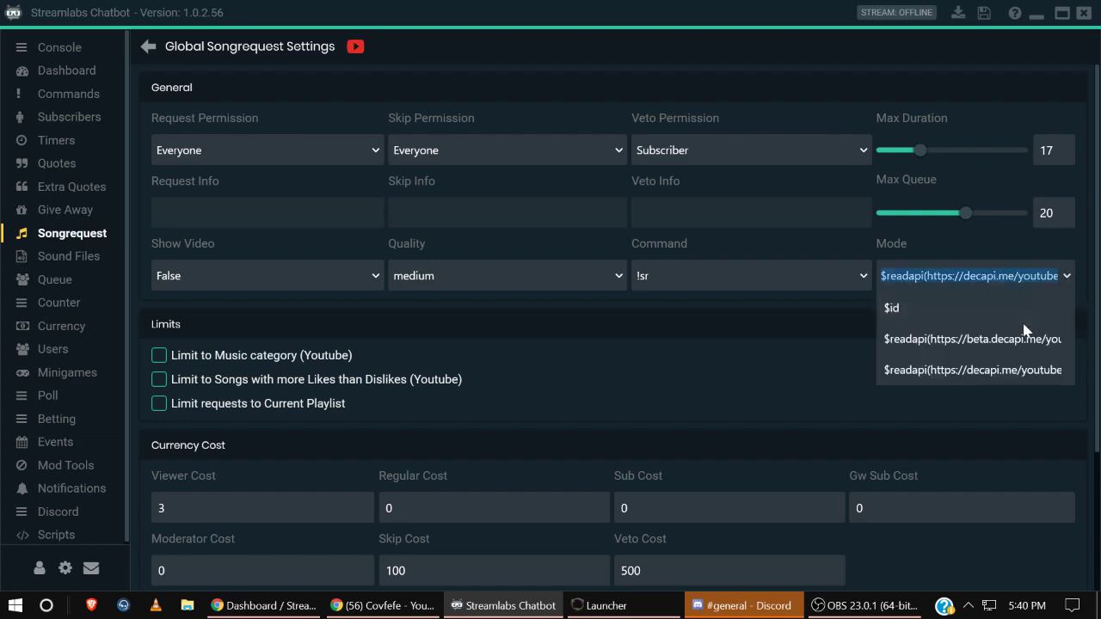
mouse_move(970, 337)
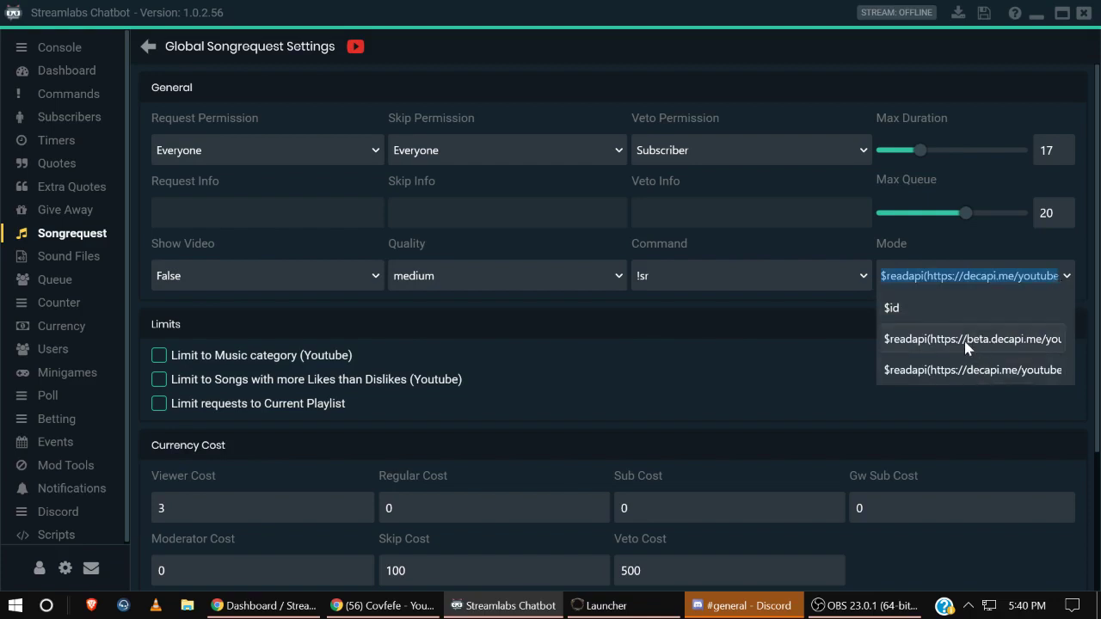
mouse_move(908, 308)
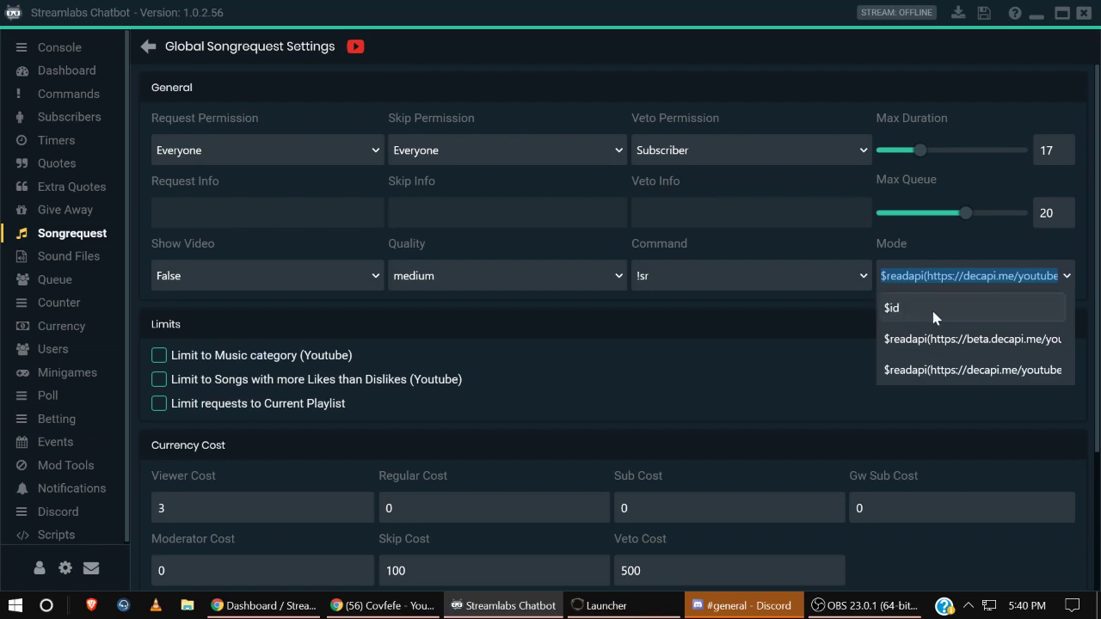
mouse_move(929, 313)
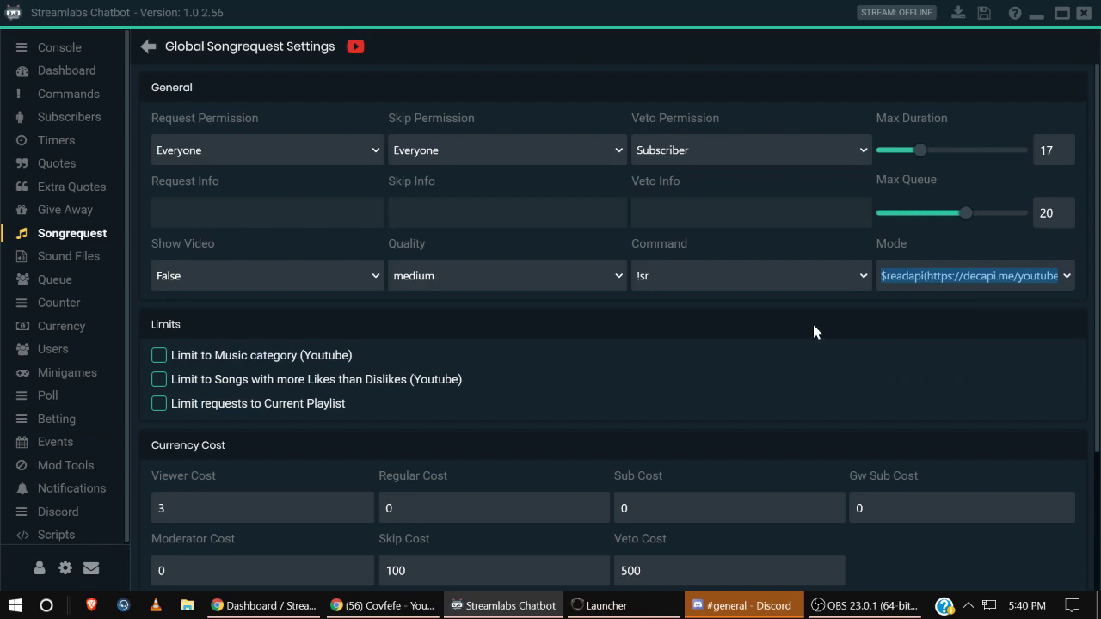
click(1066, 275)
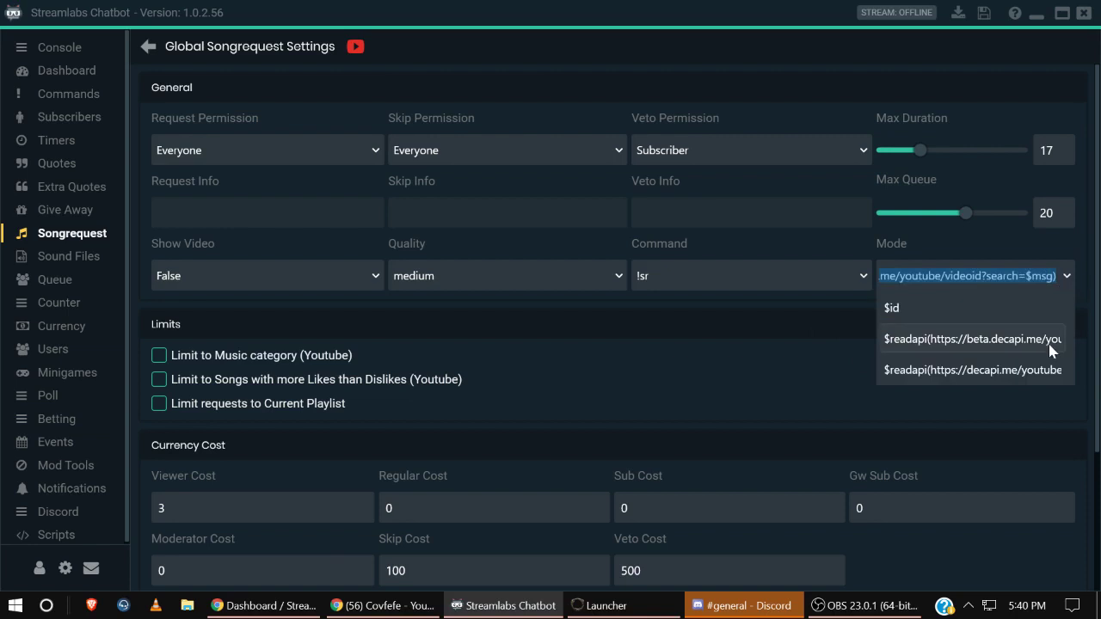
mouse_move(975, 353)
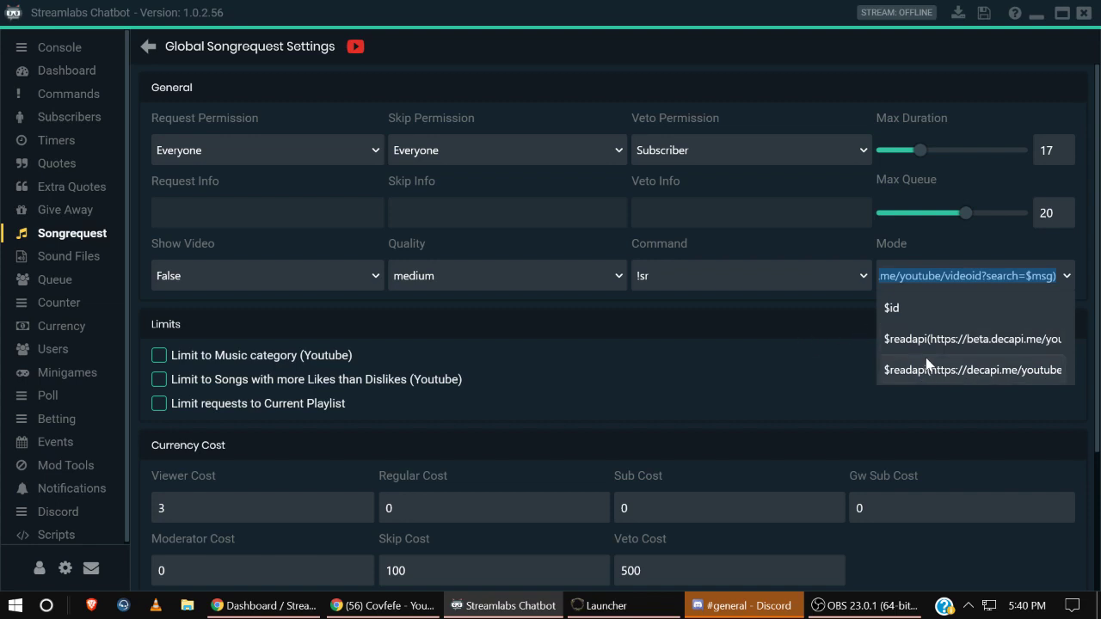
mouse_move(898, 352)
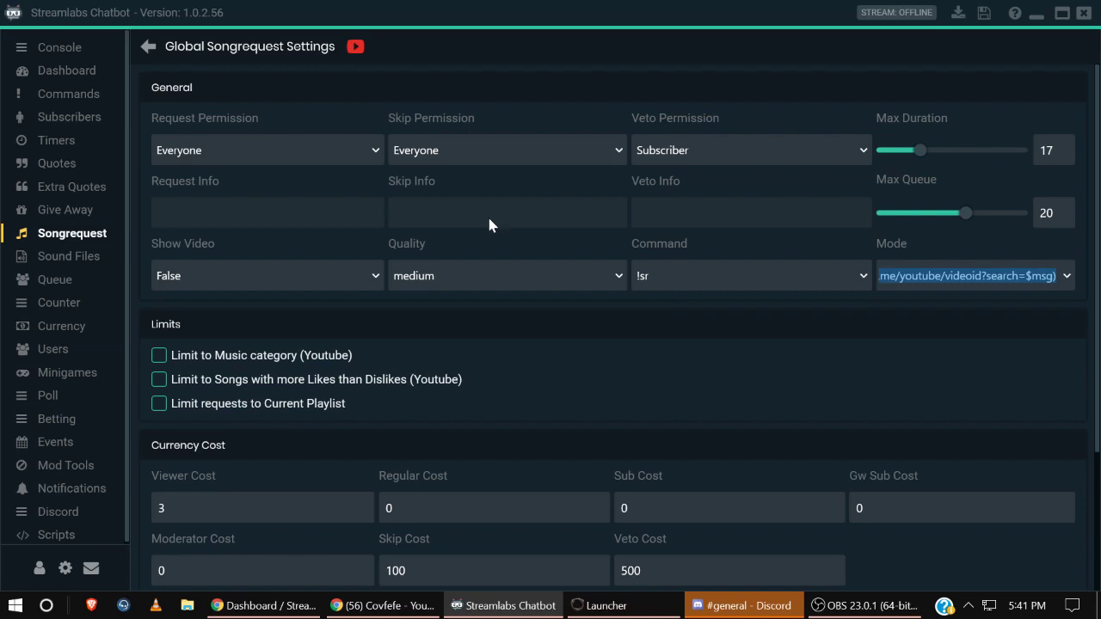
mouse_move(445, 182)
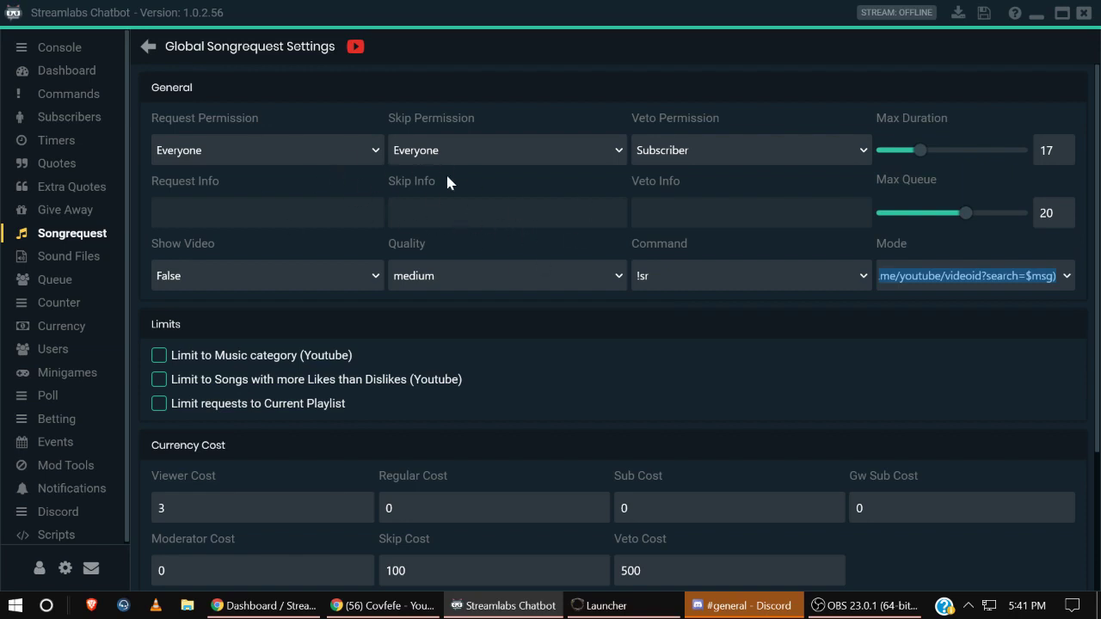
mouse_move(602, 204)
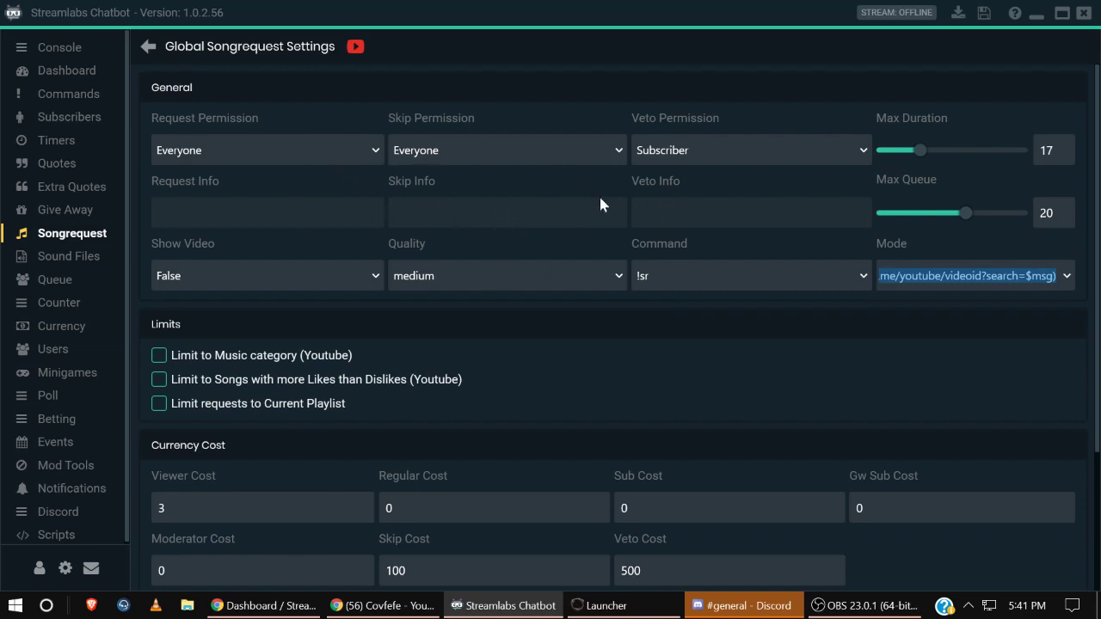
mouse_move(421, 193)
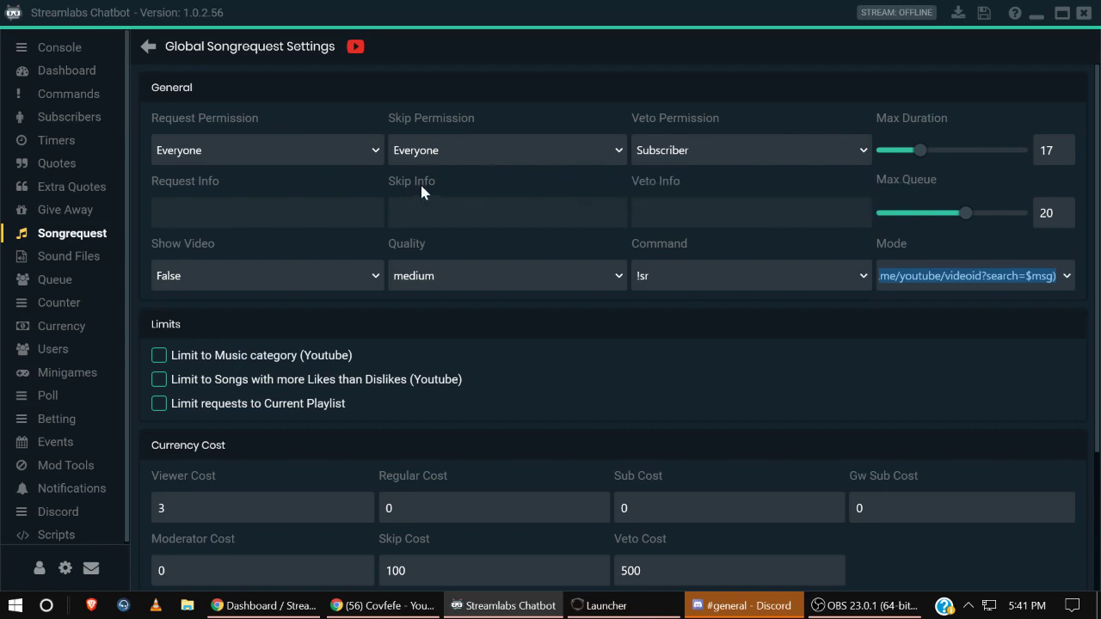
mouse_move(567, 162)
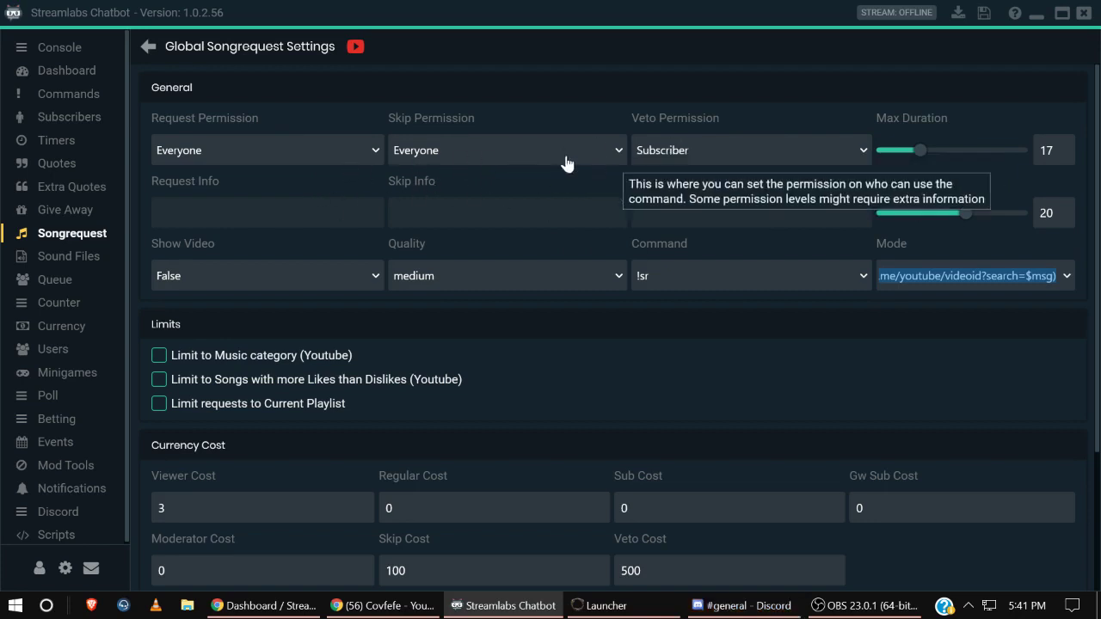
mouse_move(738, 291)
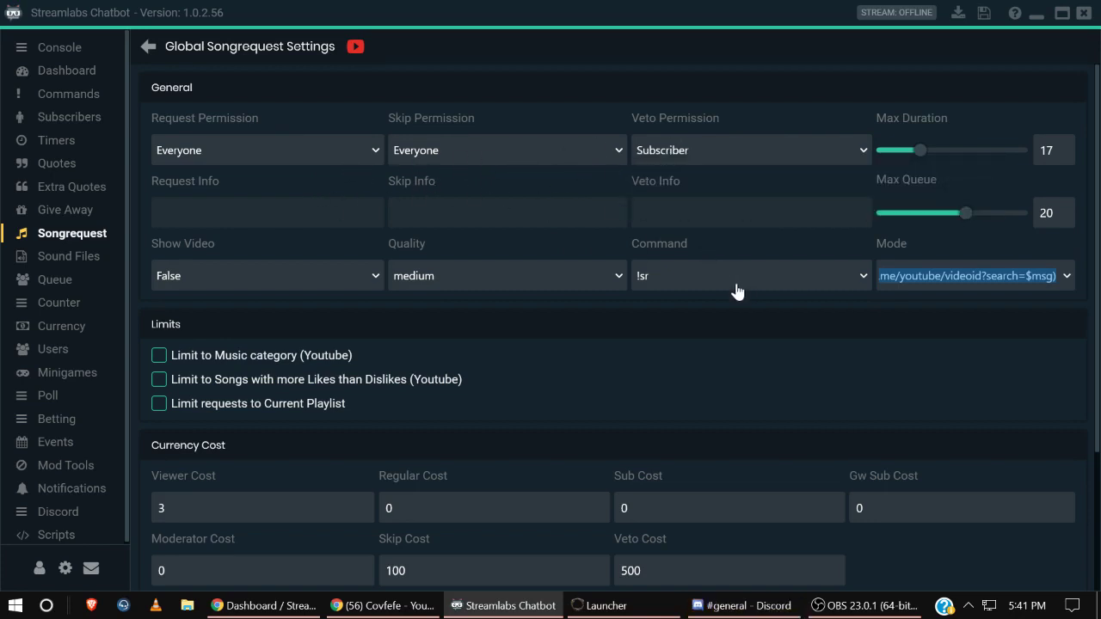
click(750, 275)
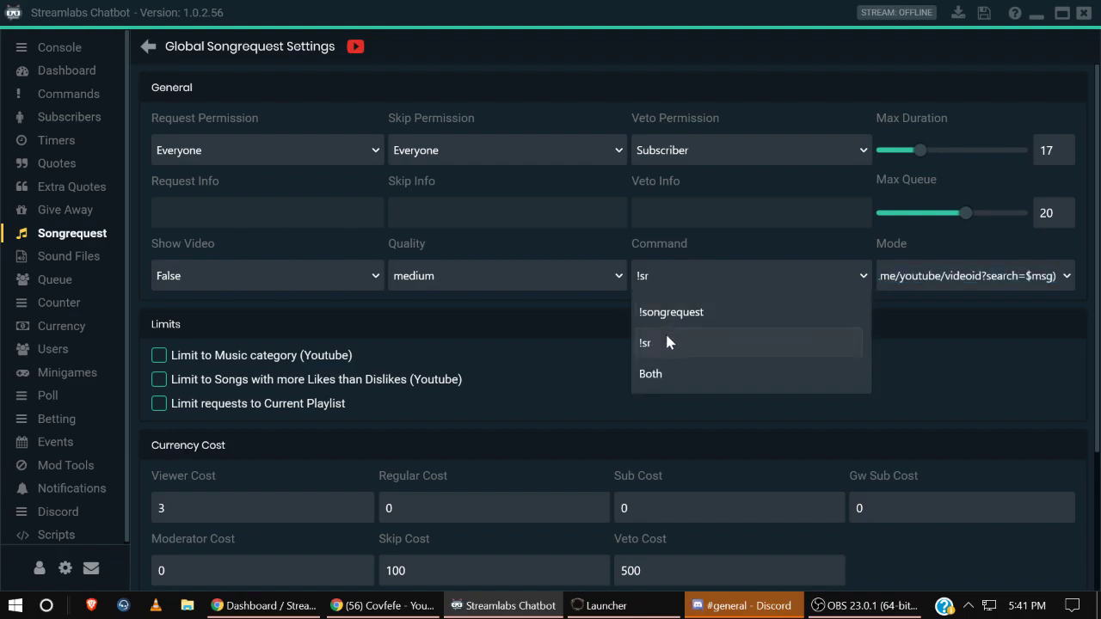
mouse_move(662, 354)
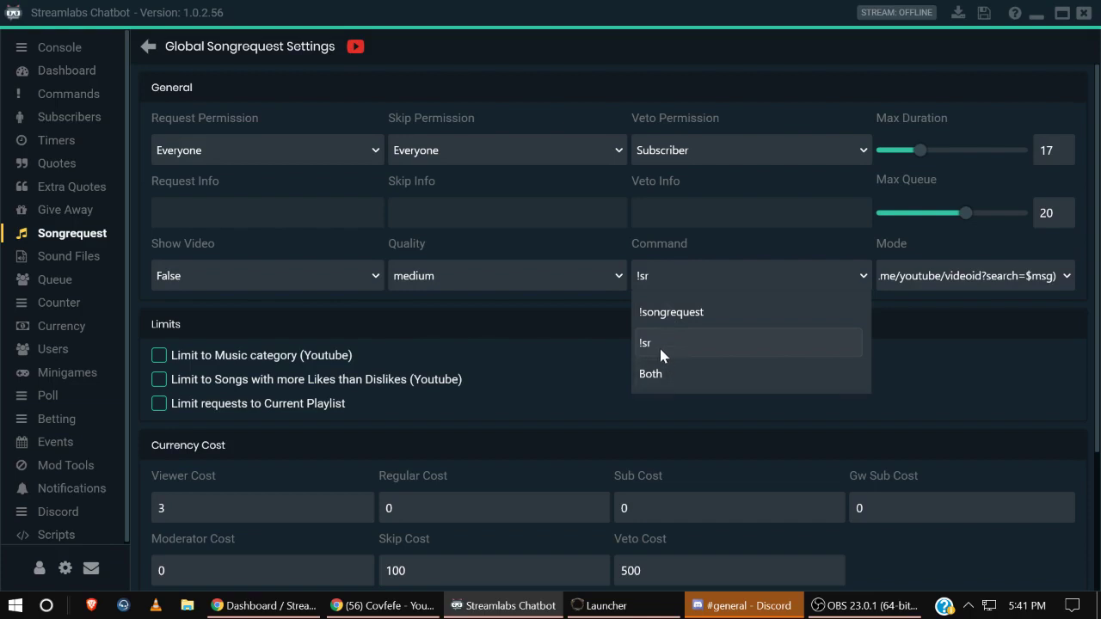
click(662, 343)
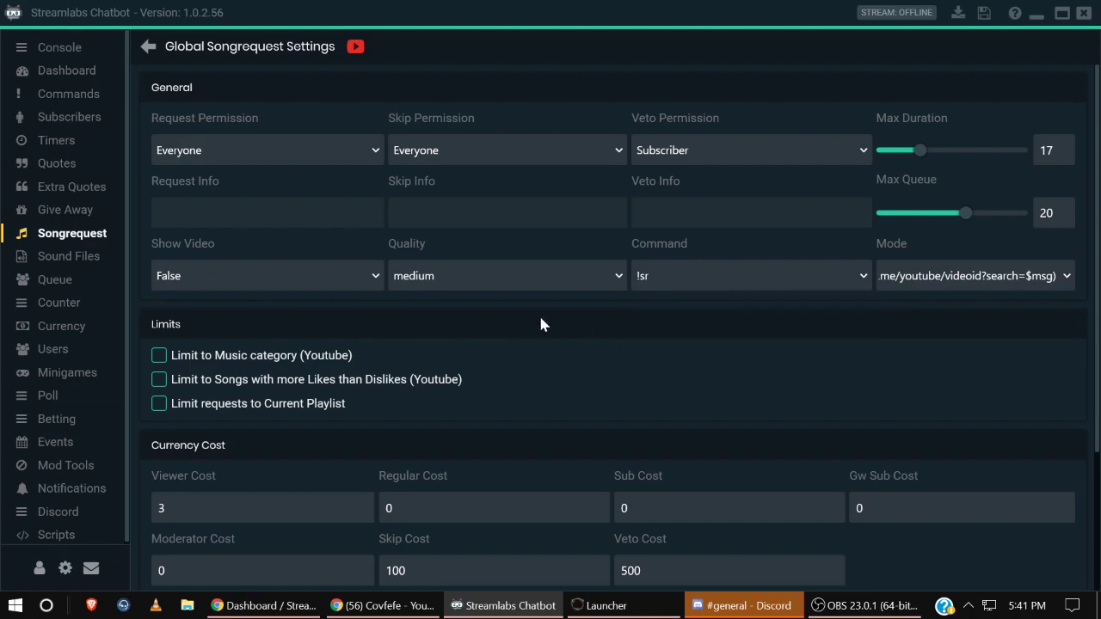
Review the Limits checkboxes and choose the chat command used for song requests.
scroll(down, 3)
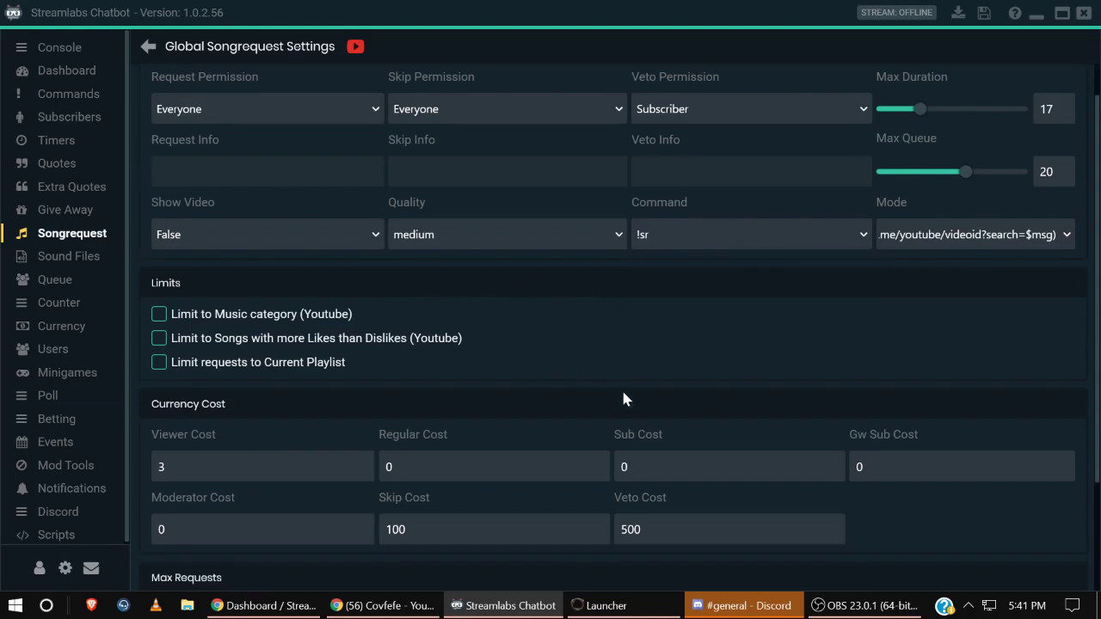
scroll(down, 3)
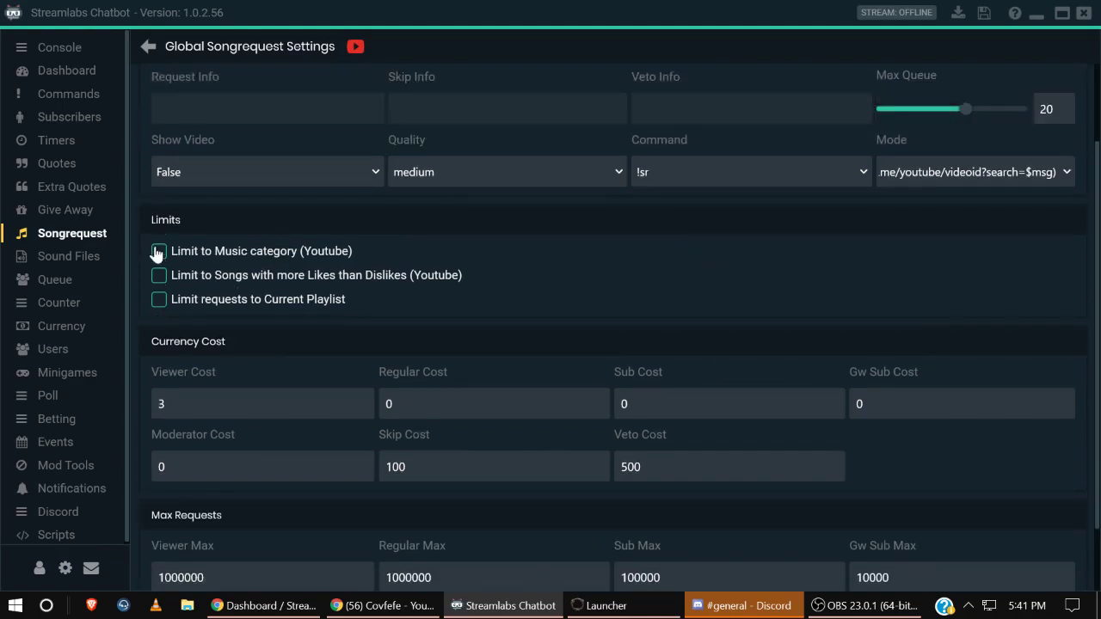
click(158, 251)
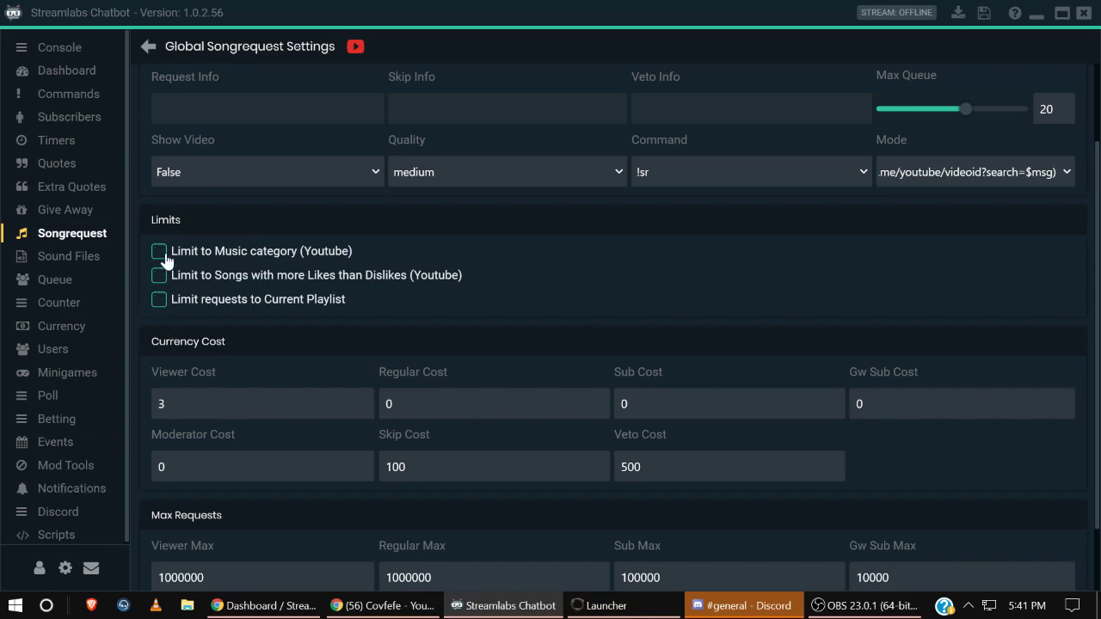
mouse_move(244, 302)
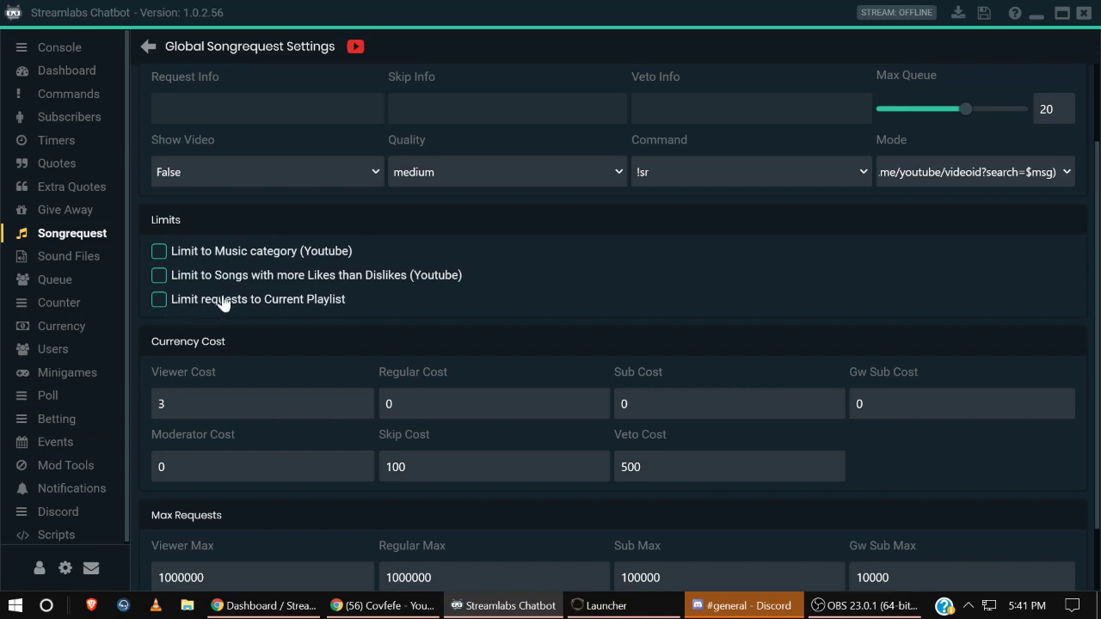
mouse_move(153, 308)
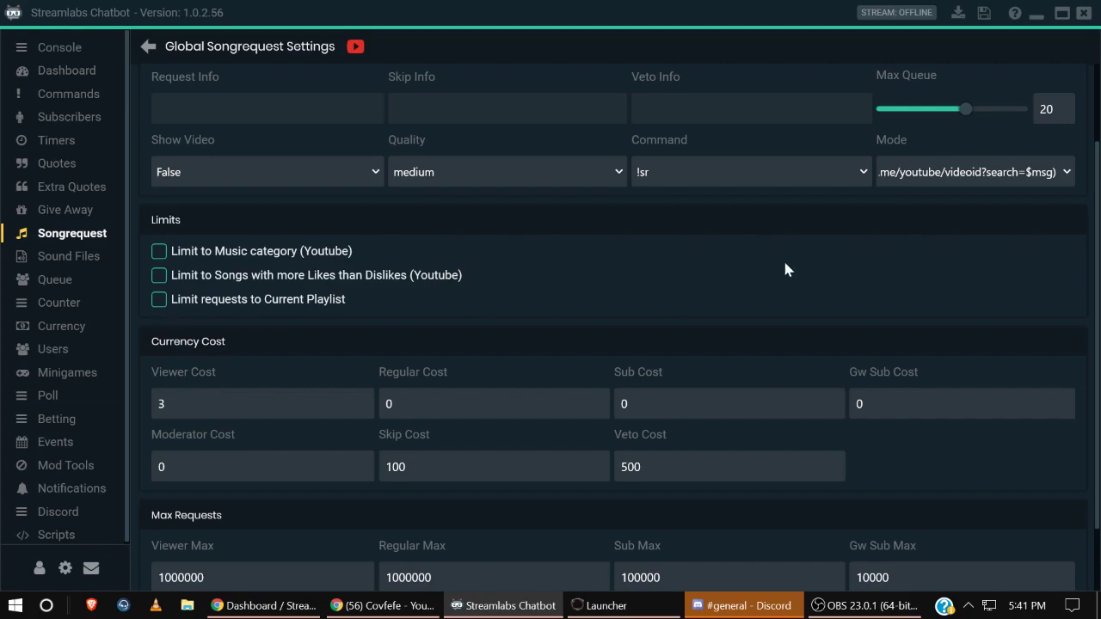
click(748, 255)
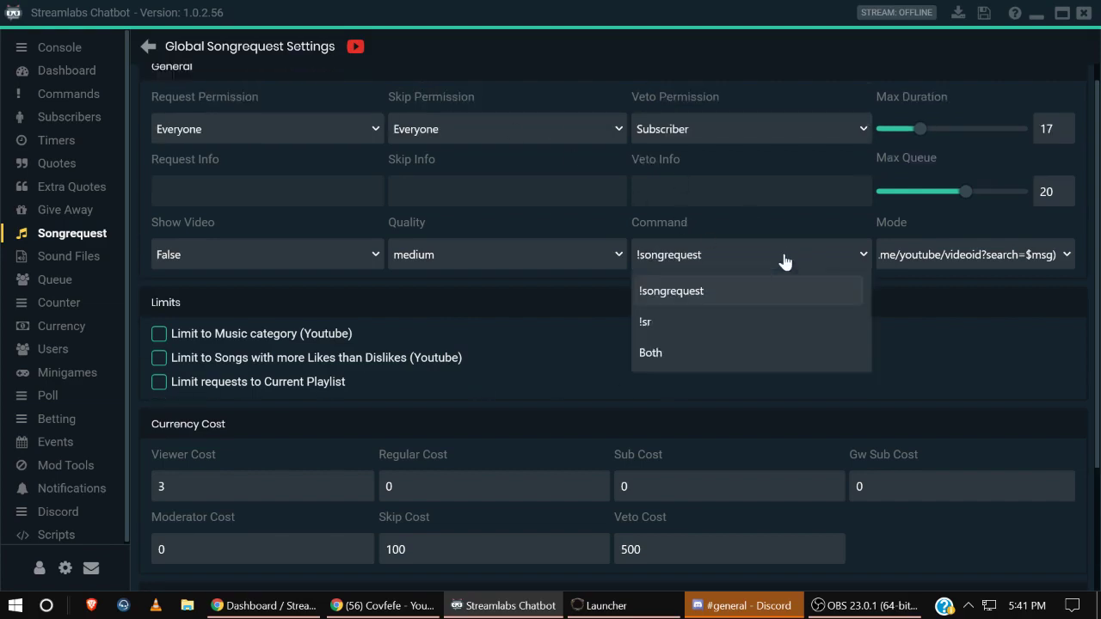
click(645, 321)
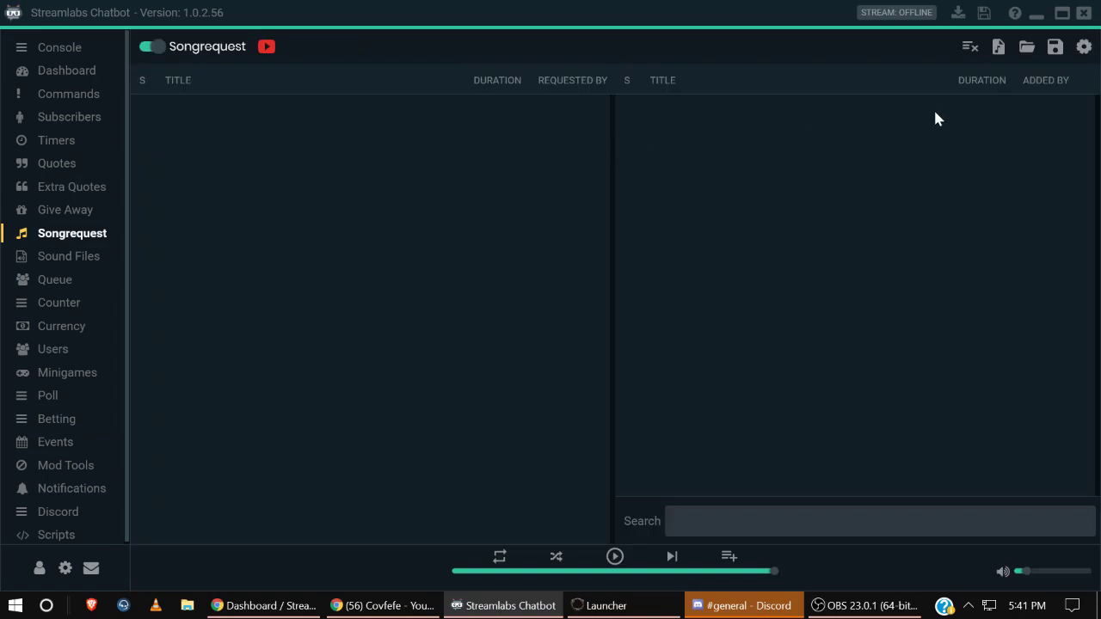
mouse_move(965, 117)
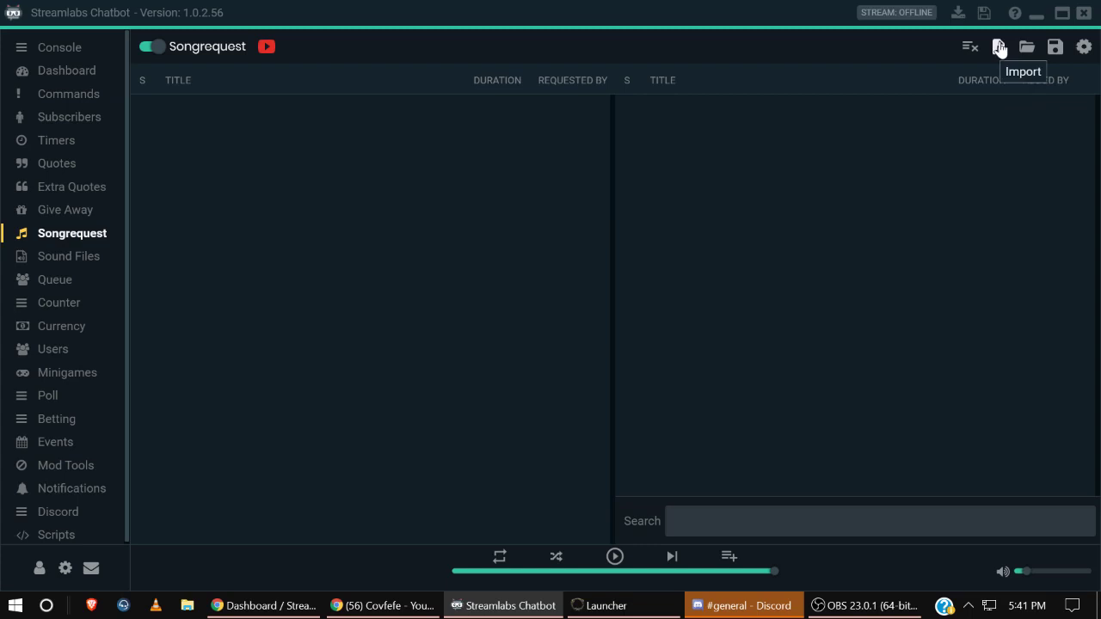
mouse_move(998, 48)
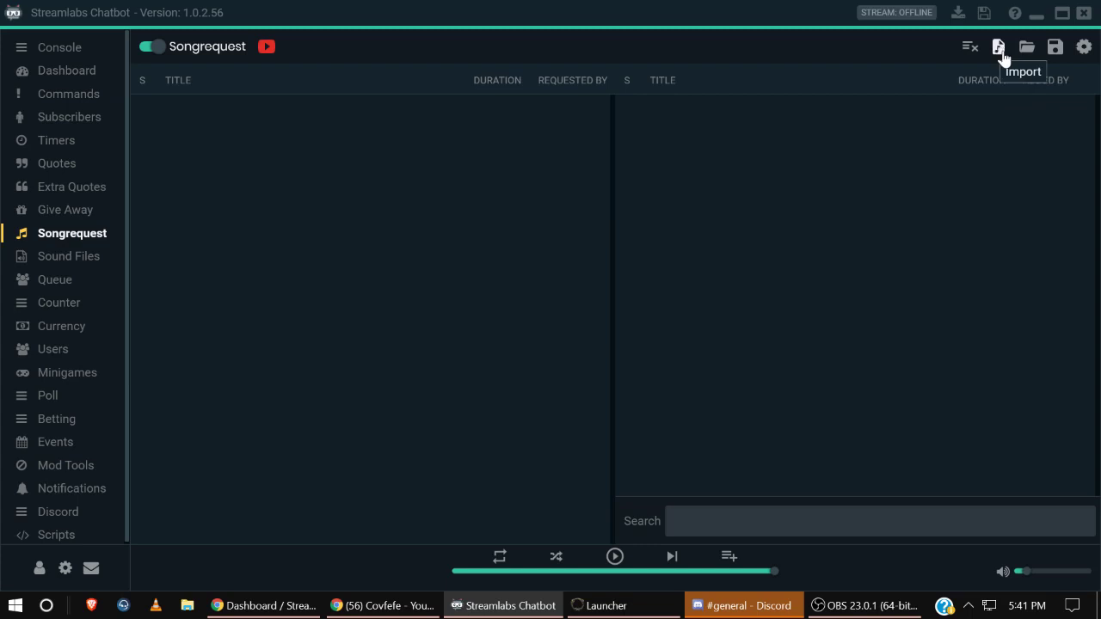
mouse_move(406, 440)
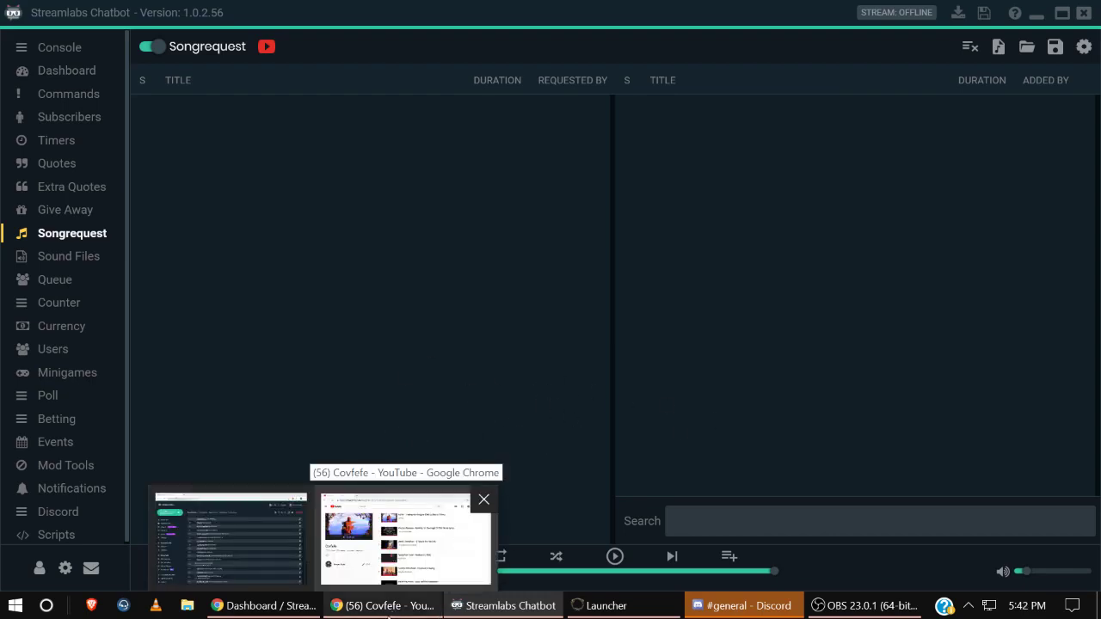
Browse the Covfefe playlist in Chrome and select its URL in the address bar.
click(404, 537)
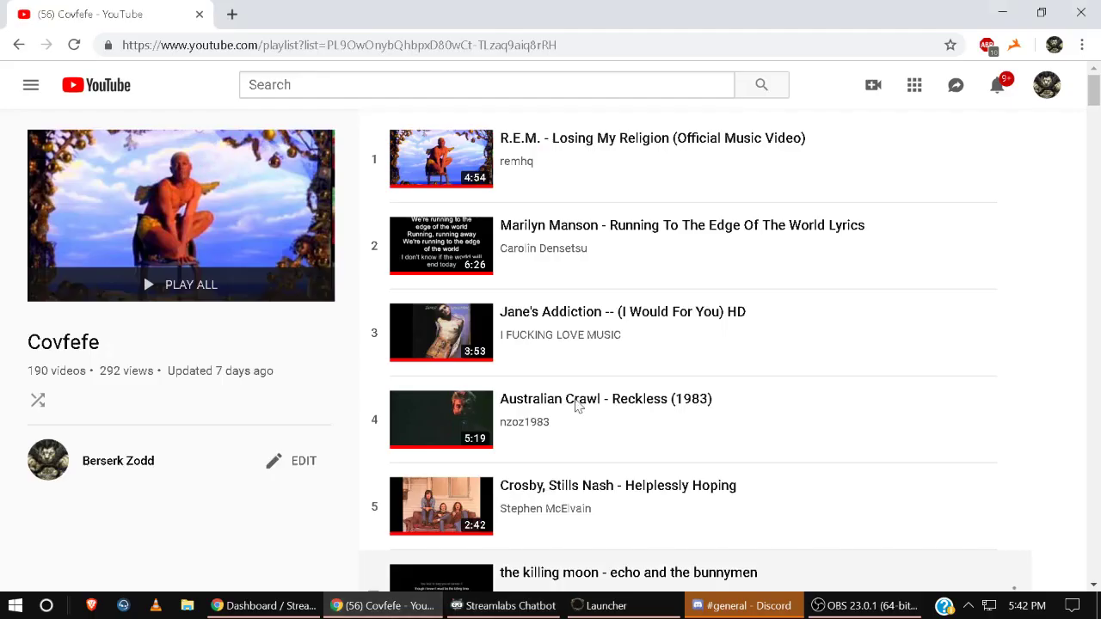
scroll(down, 3)
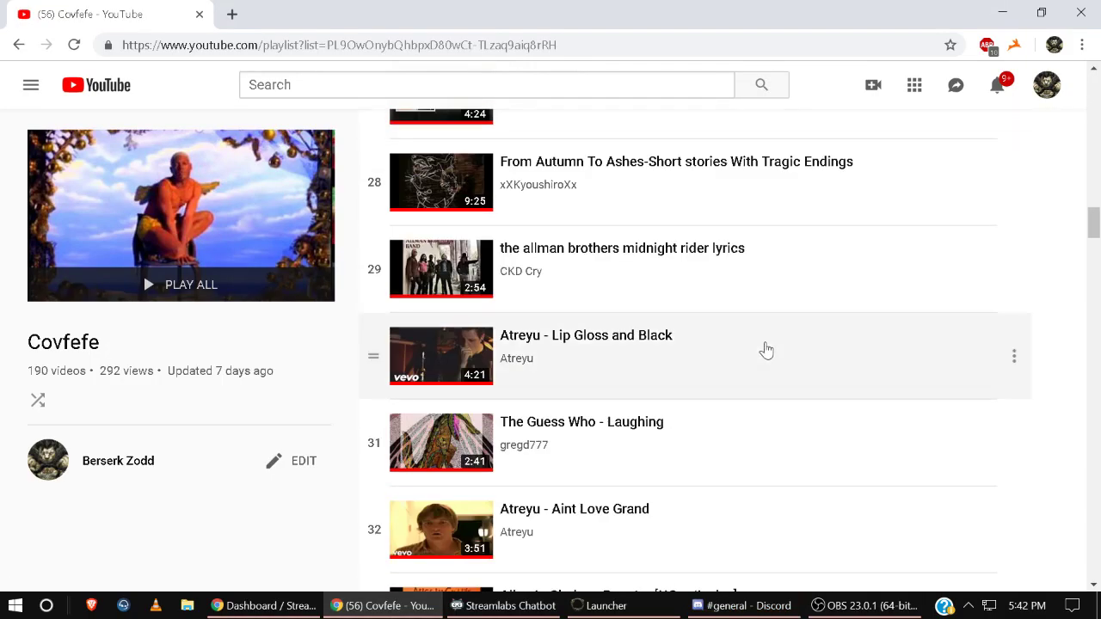
scroll(down, 3)
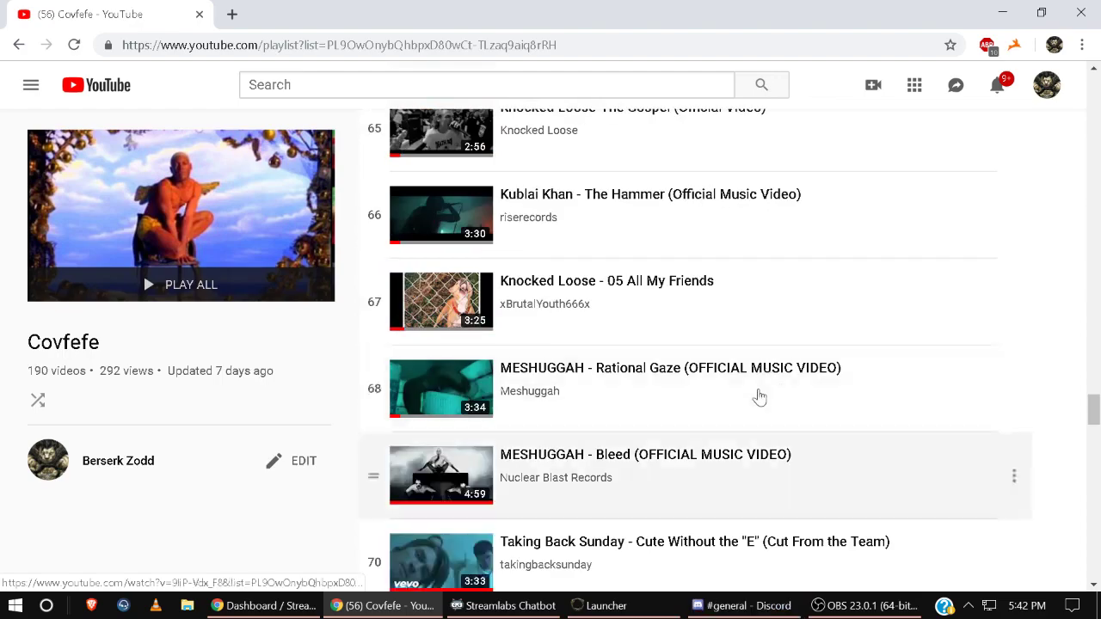
scroll(down, 3)
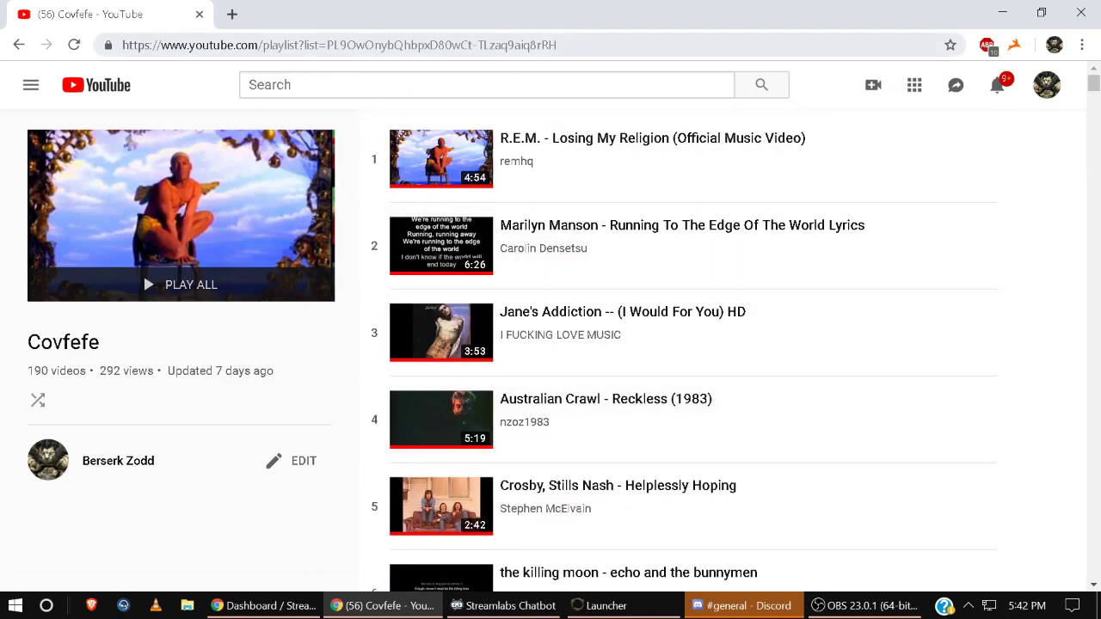
click(335, 45)
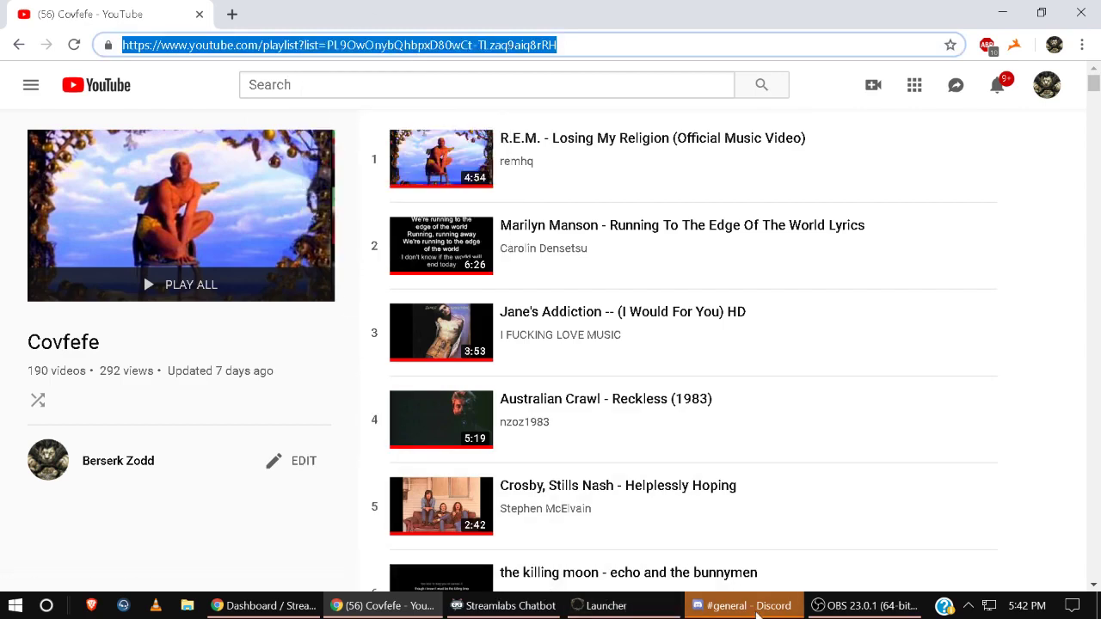
Paste the Covfefe playlist URL into Import Songs and add all its songs.
click(502, 605)
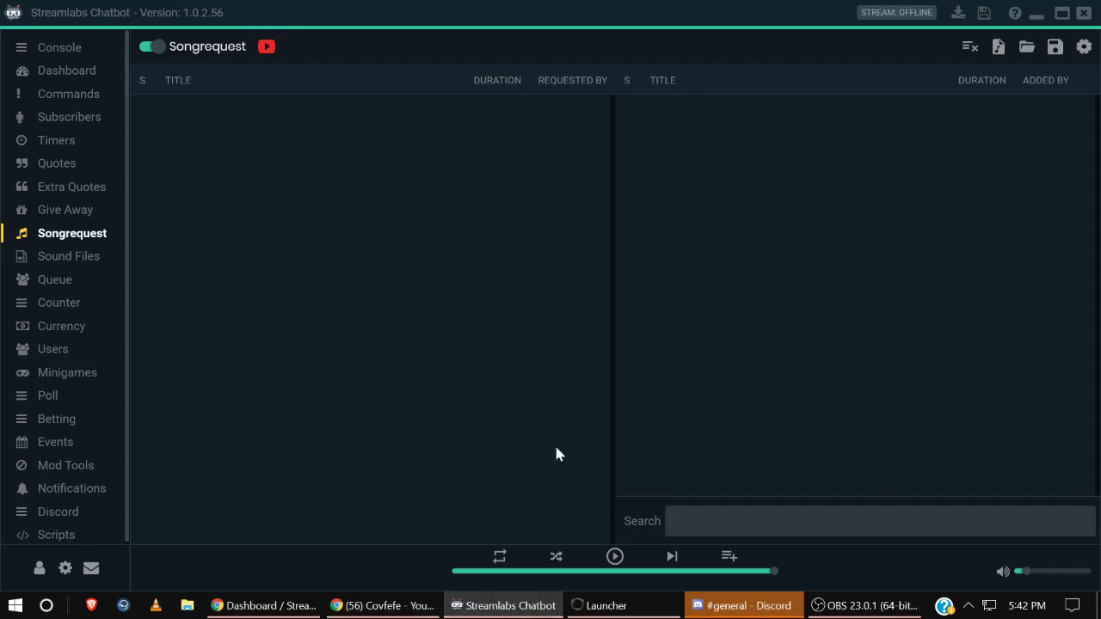
mouse_move(997, 46)
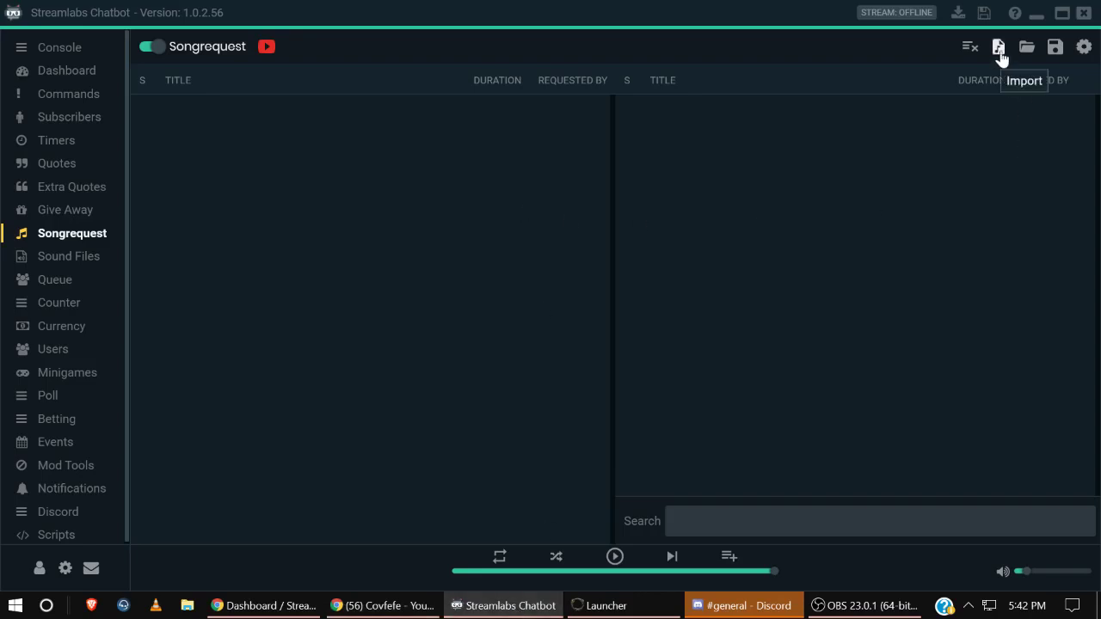
click(998, 46)
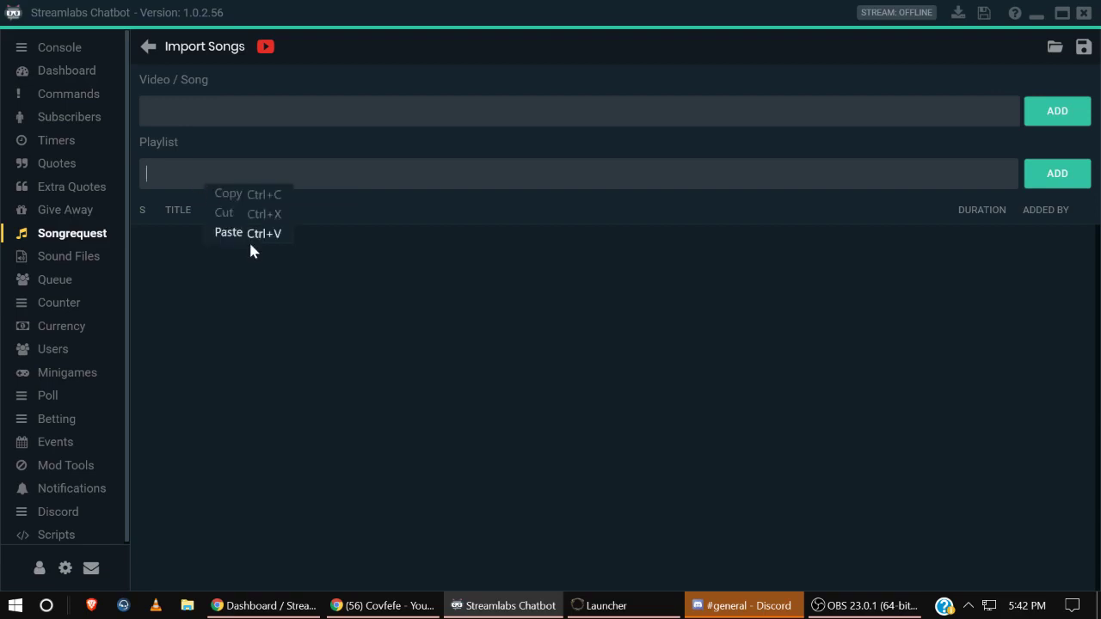
click(227, 232)
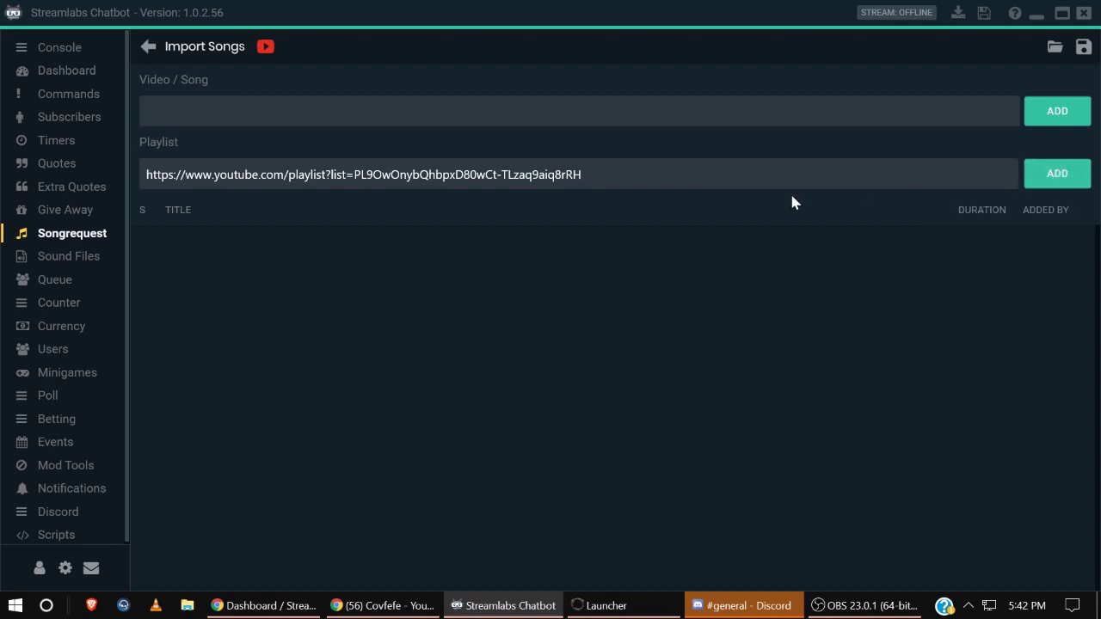
mouse_move(719, 215)
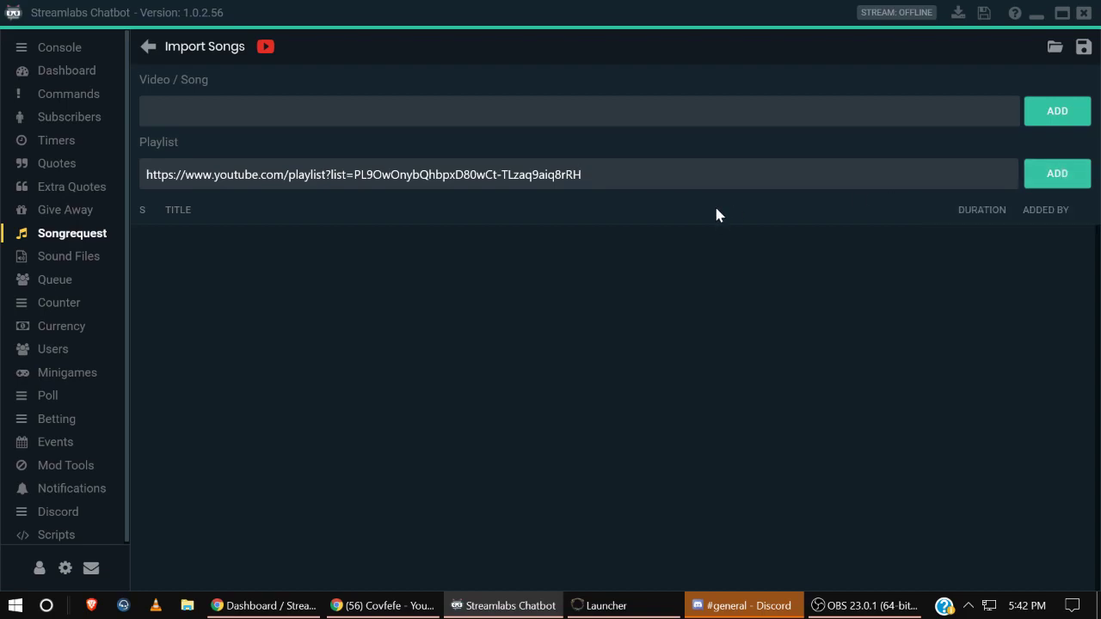
mouse_move(681, 217)
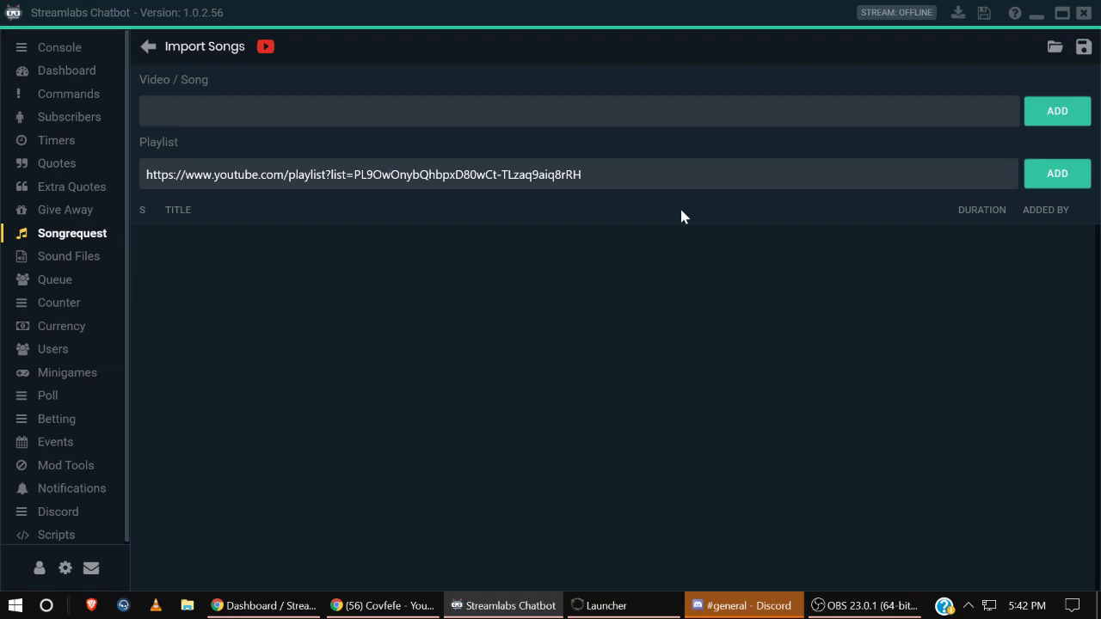
click(1056, 172)
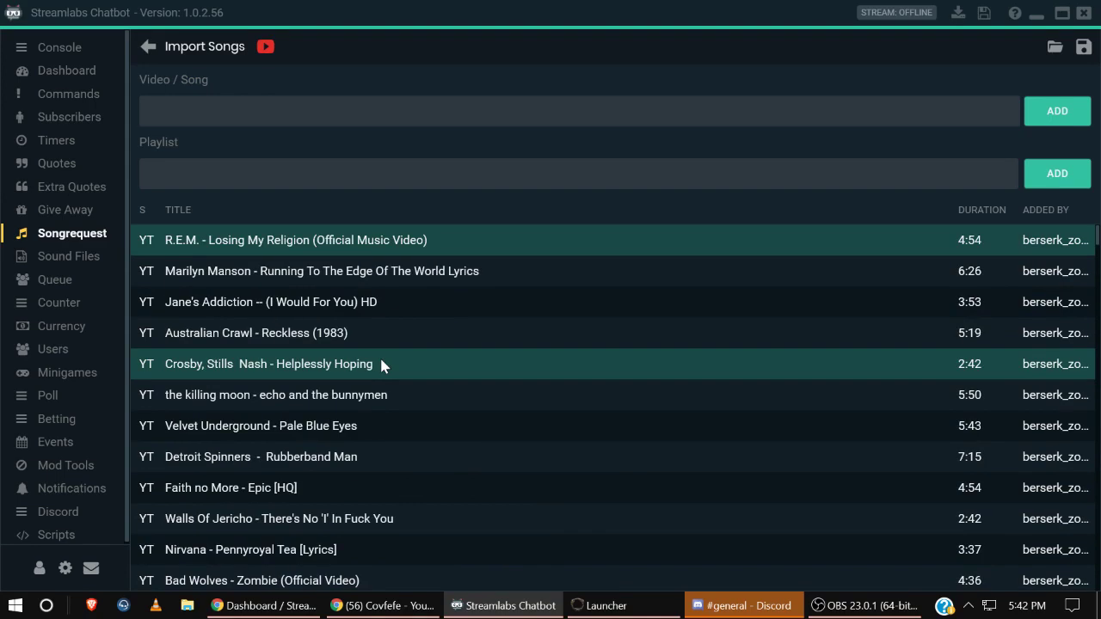
Return to the Songrequest queue, shuffle the imported playlist and start playback.
click(148, 46)
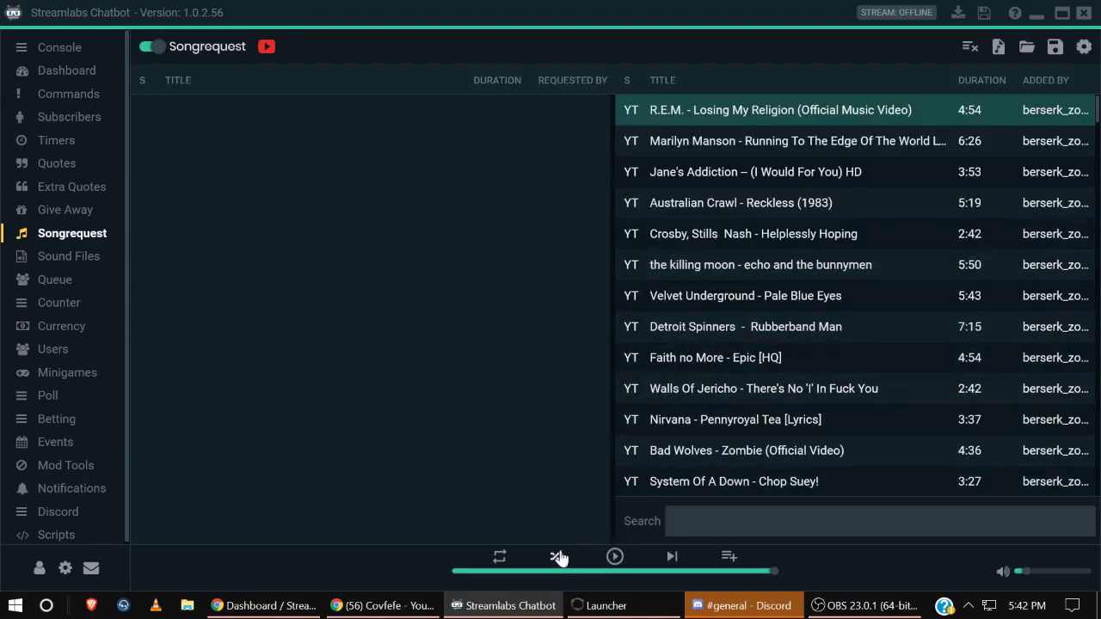
click(557, 557)
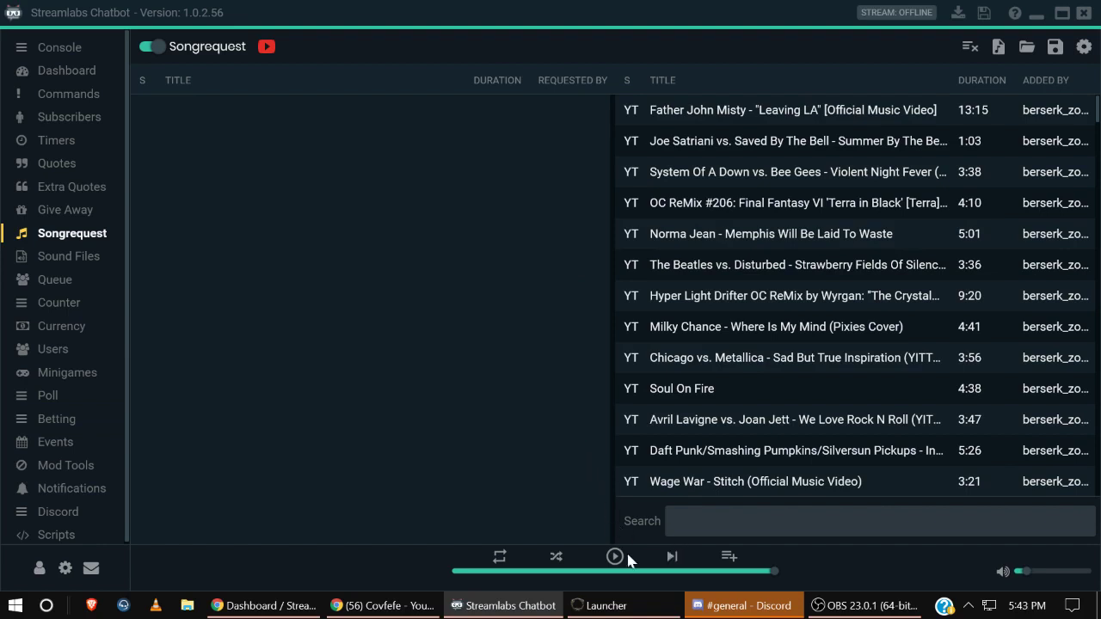
click(614, 557)
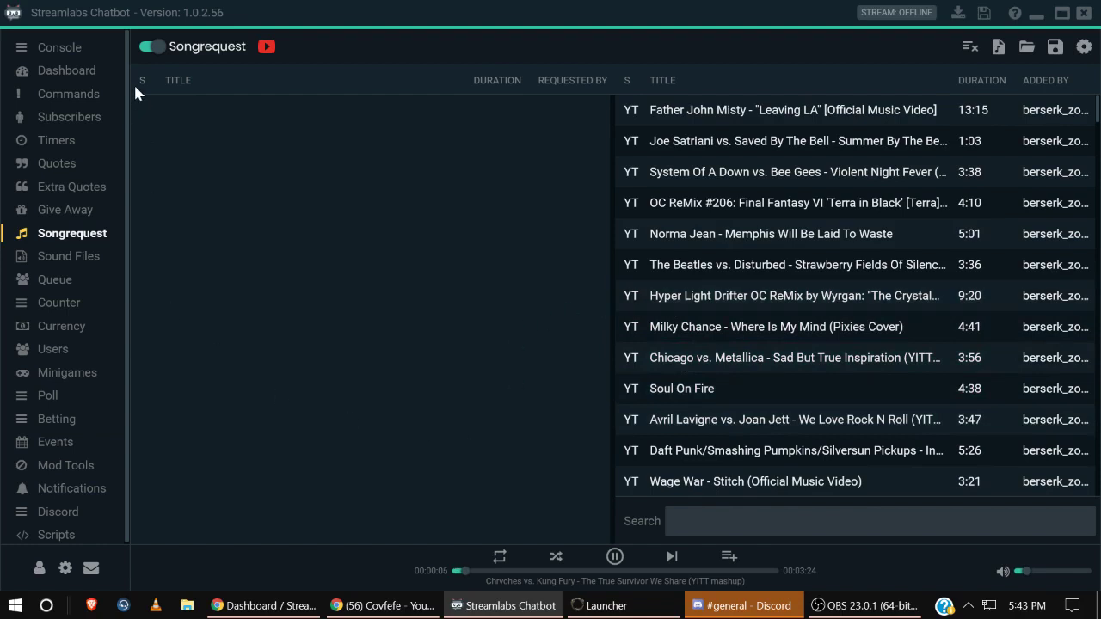
mouse_move(51, 111)
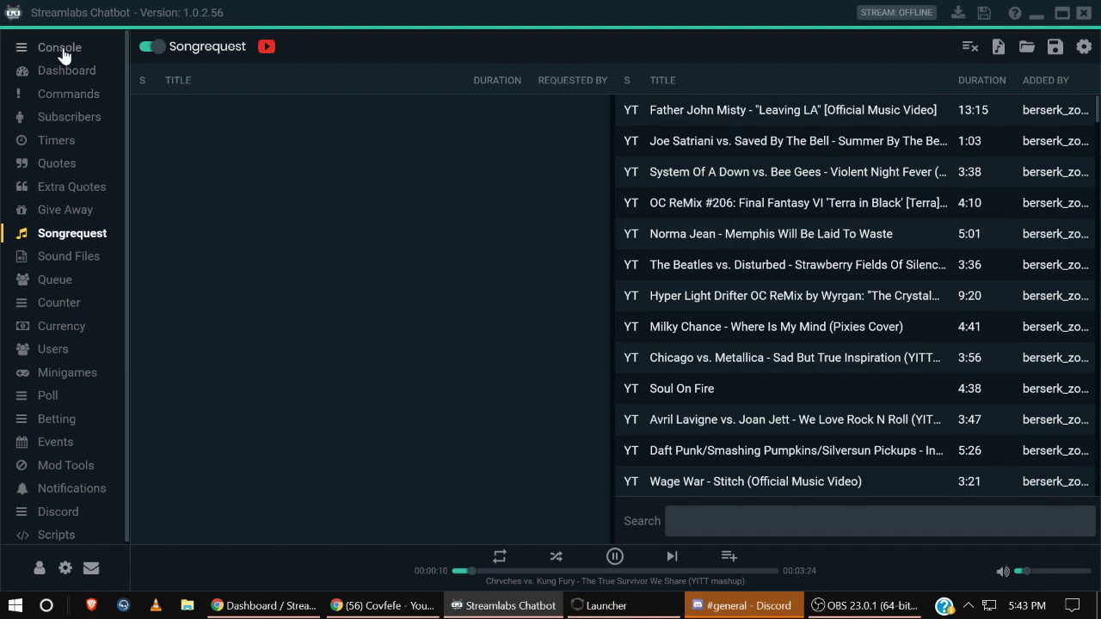
Send '!sr Ghost Rats' from the console so Ghost - Rats joins the song queue.
click(58, 48)
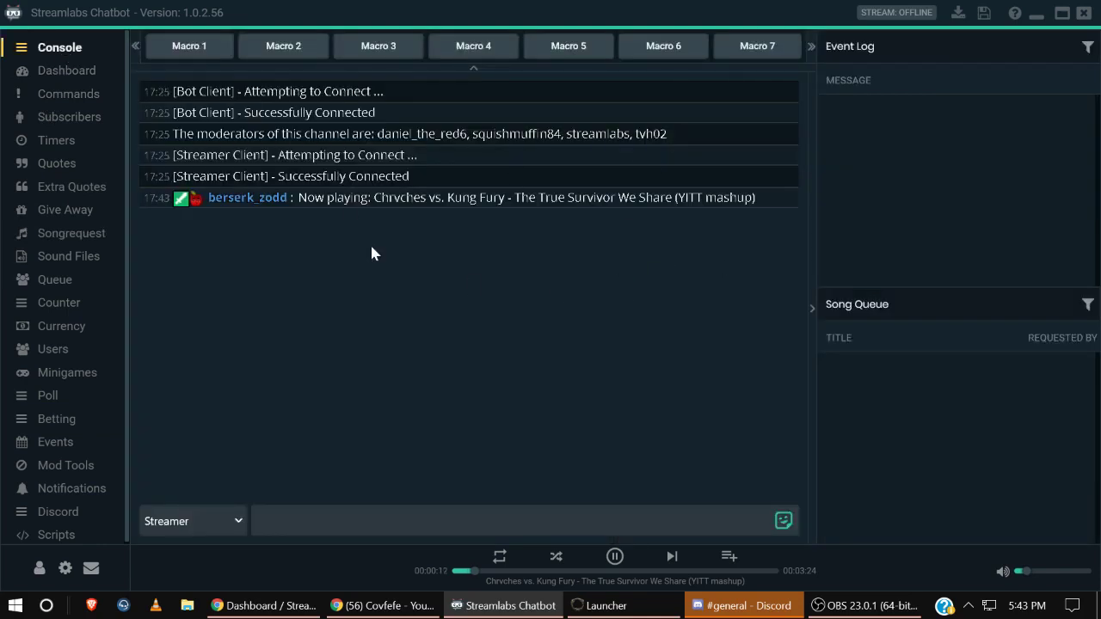
click(516, 520)
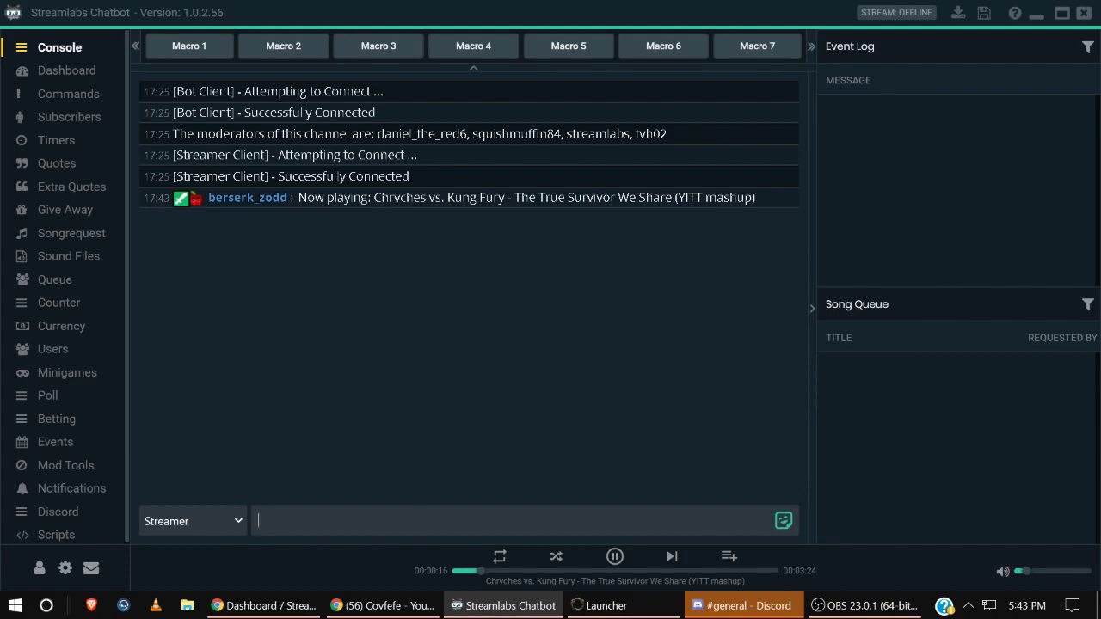
text(!sr)
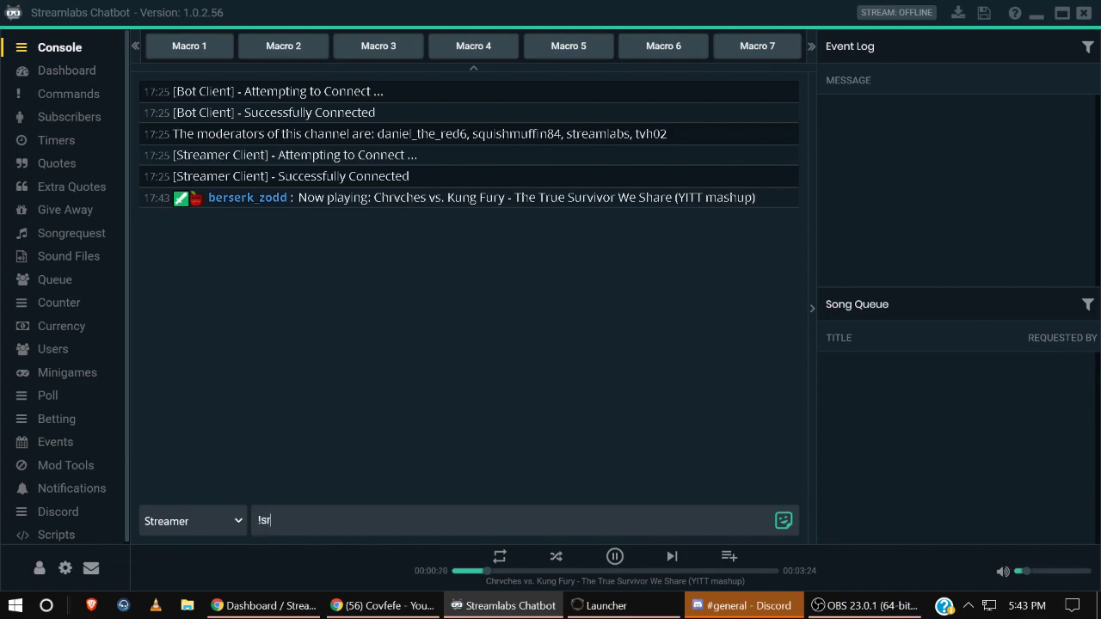
text(Ghost Rats)
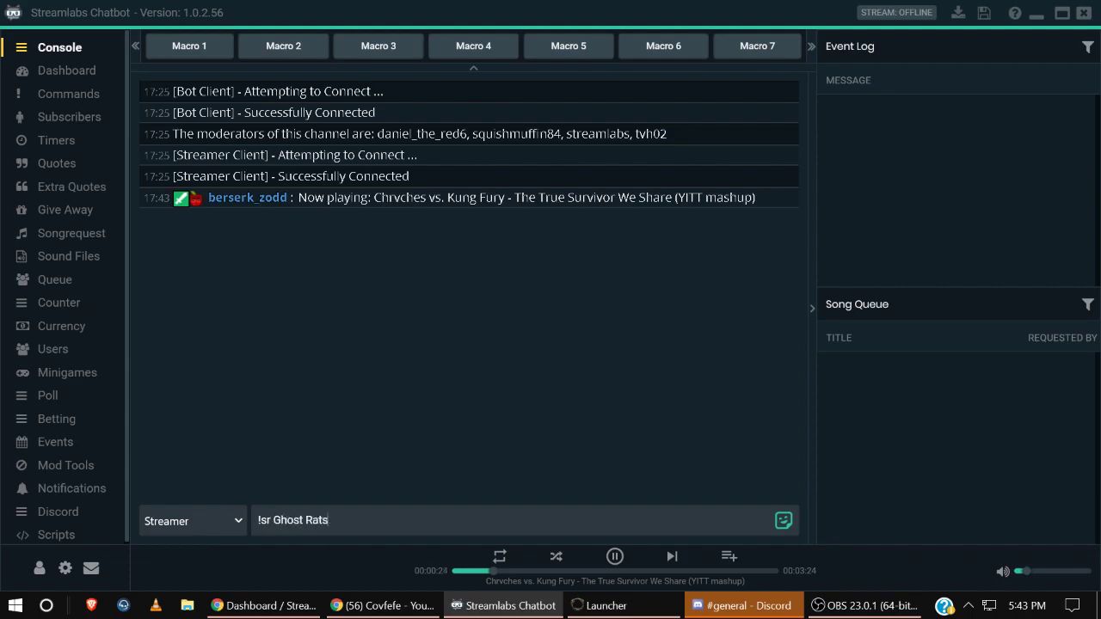
key(enter)
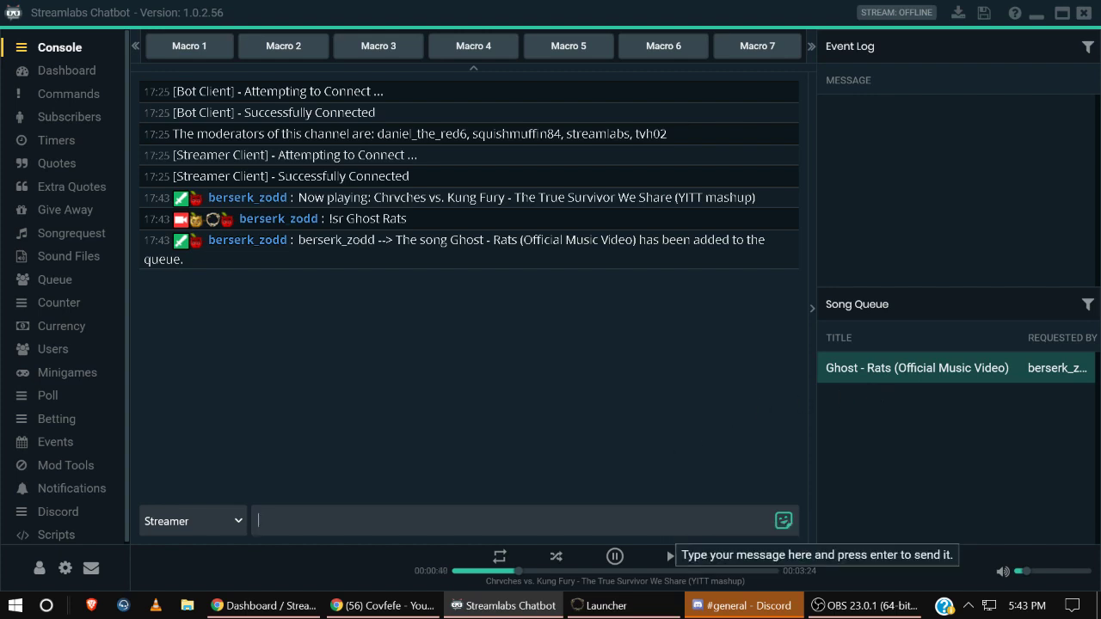
mouse_move(640, 478)
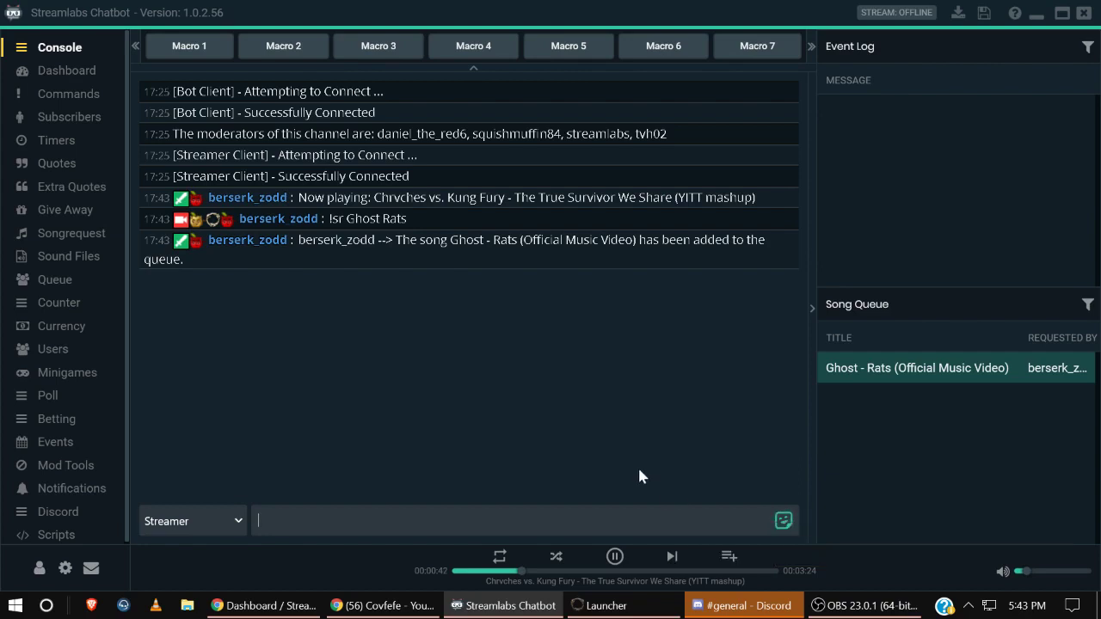
mouse_move(679, 564)
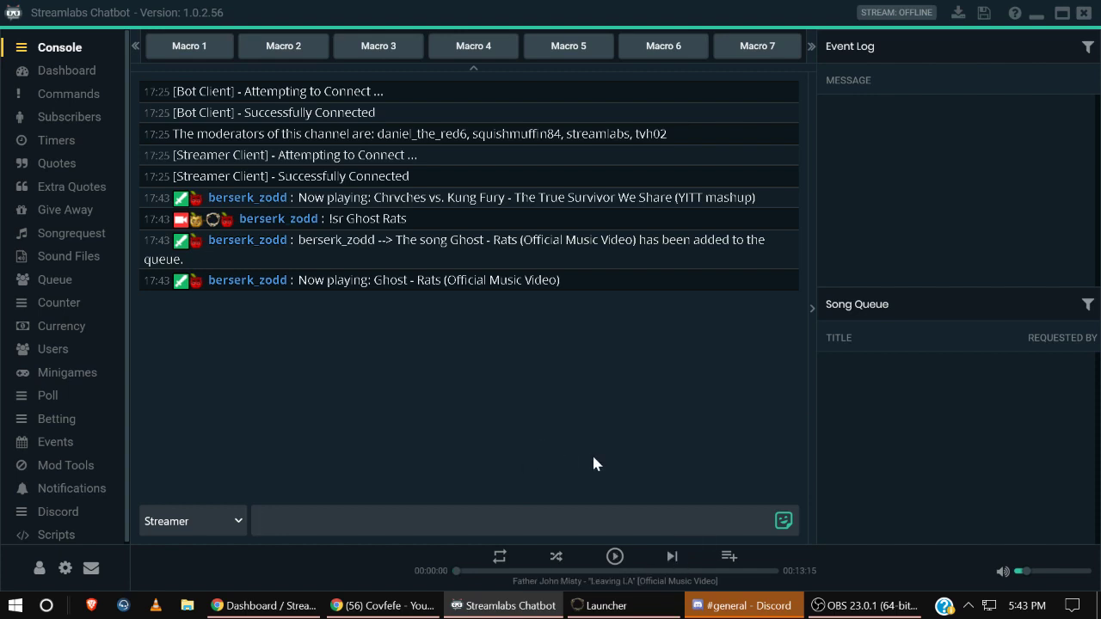
Resume playback so the playlist continues with Father John Misty's Leaving LA.
click(614, 555)
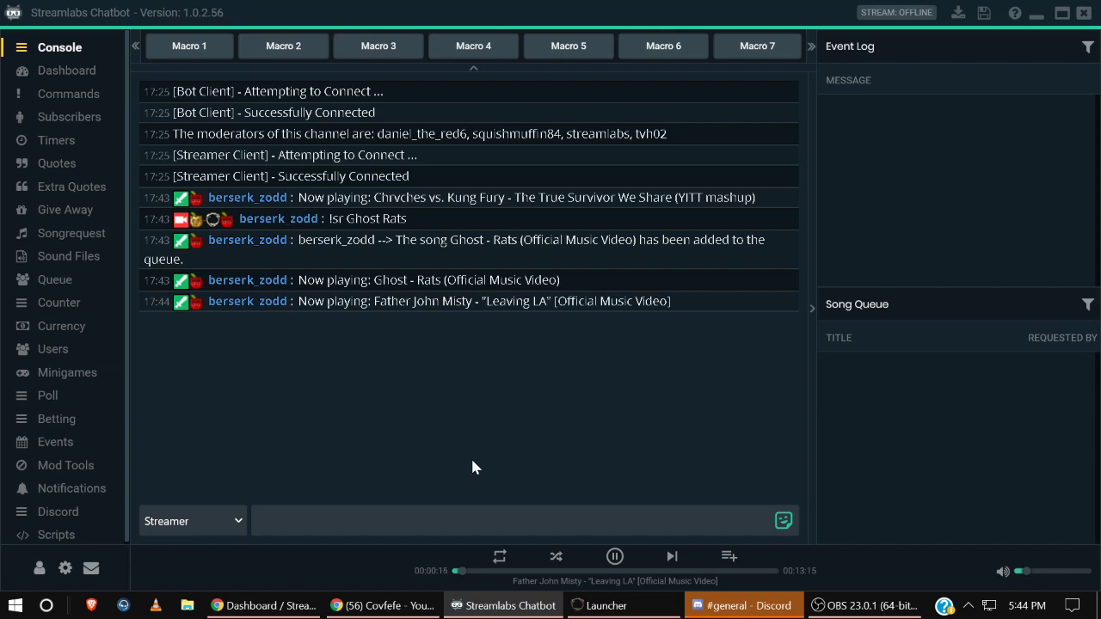
mouse_move(781, 432)
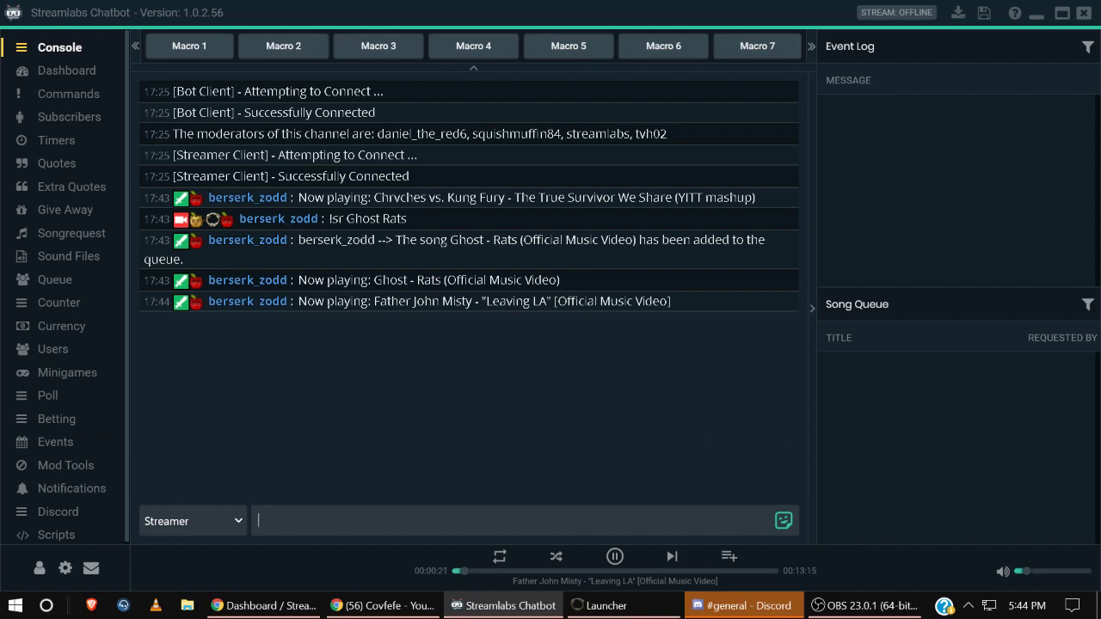
Send '!sr ac/dc thunder' and '!sr ghost he is' so both songs queue up.
text(!sr ghos)
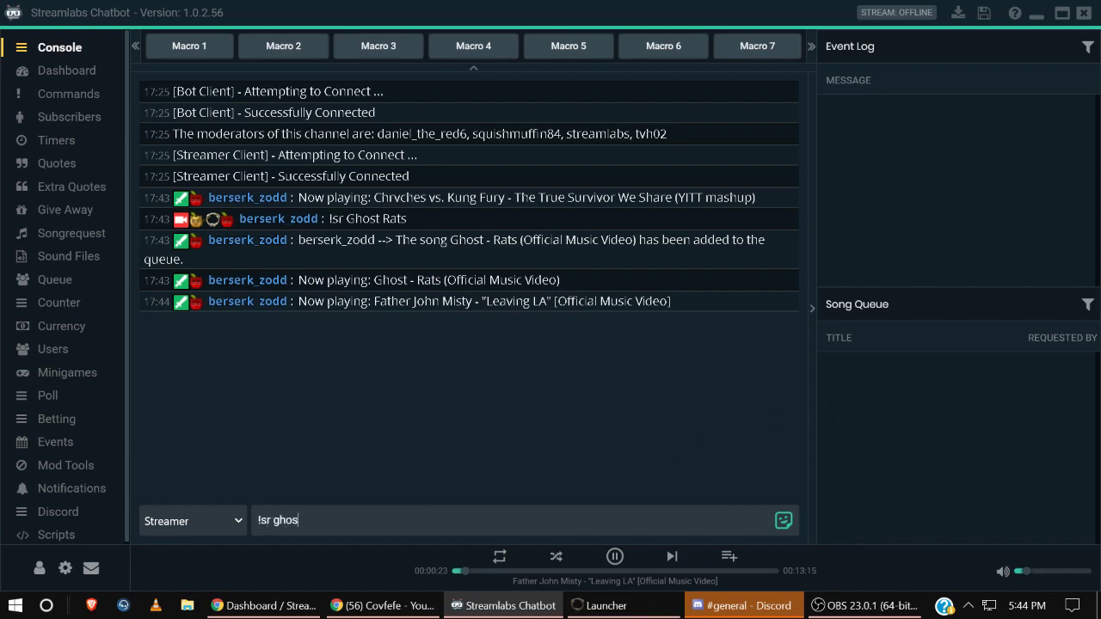
key(BackSpace)
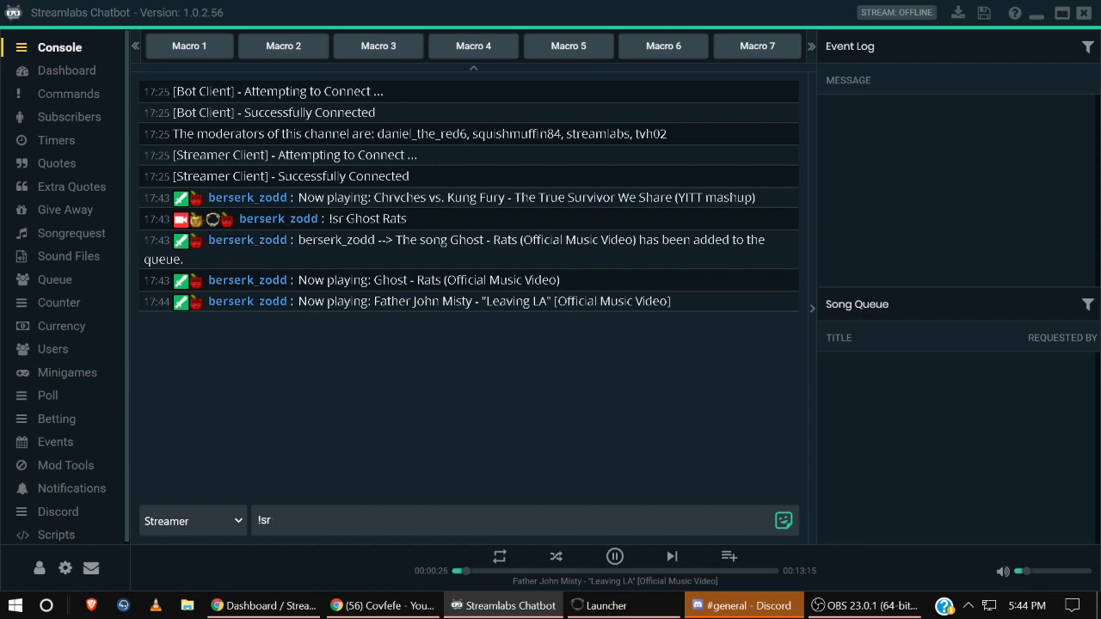
text(aca)
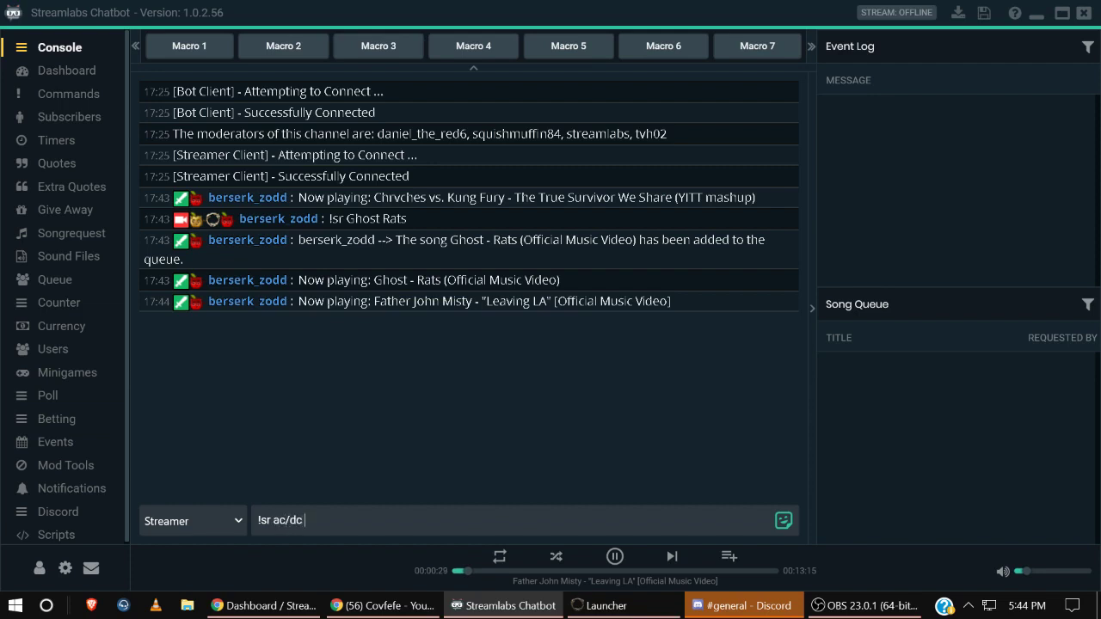
key(enter)
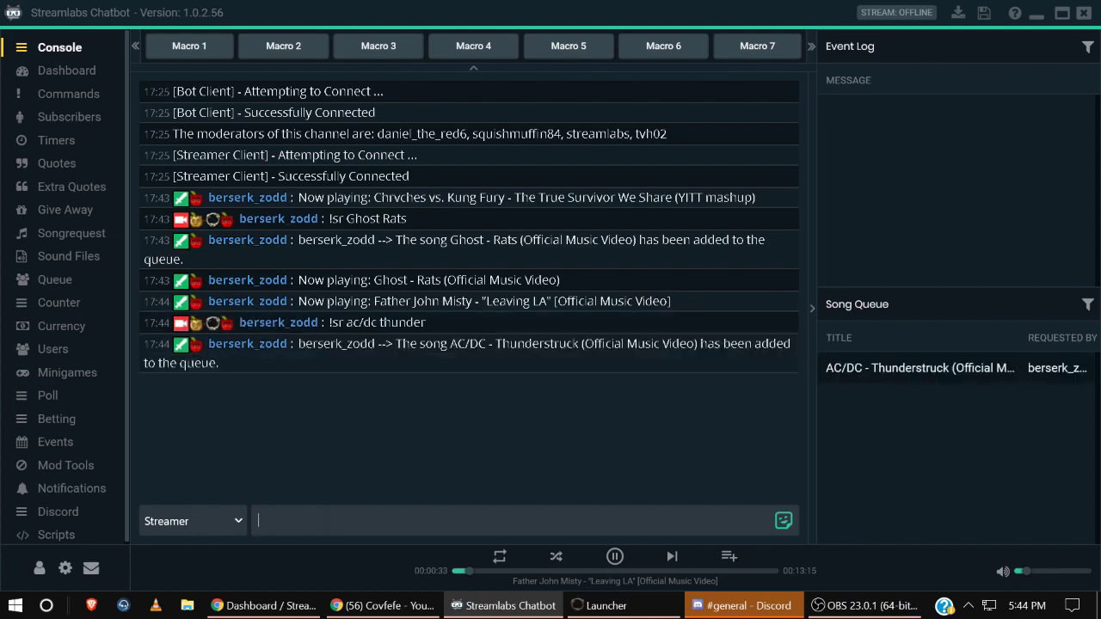
text(!sr)
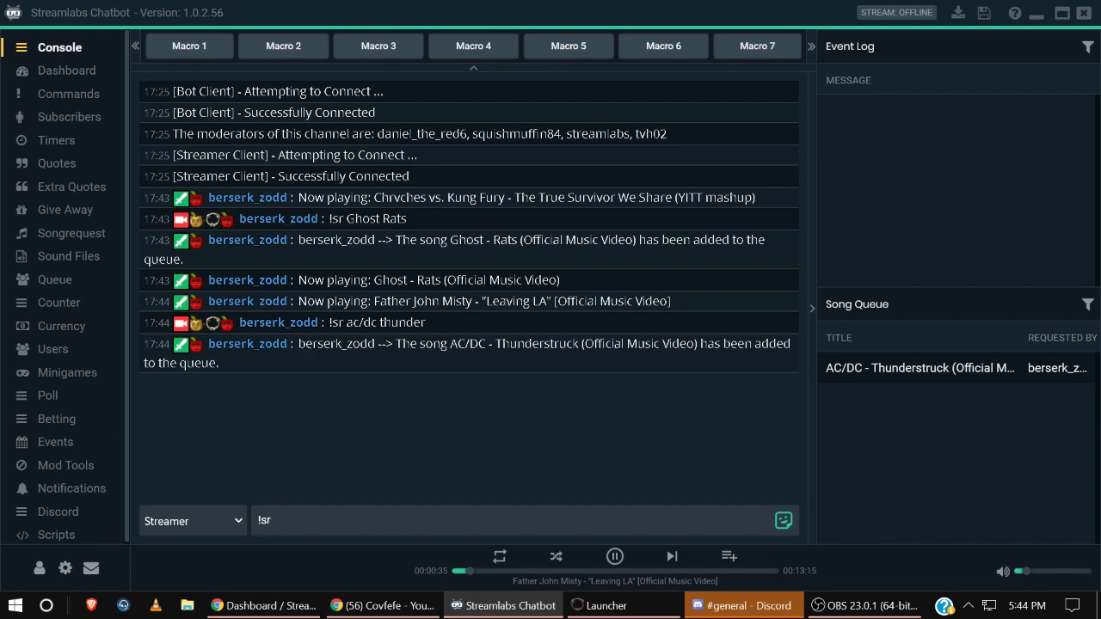
text(ghost h)
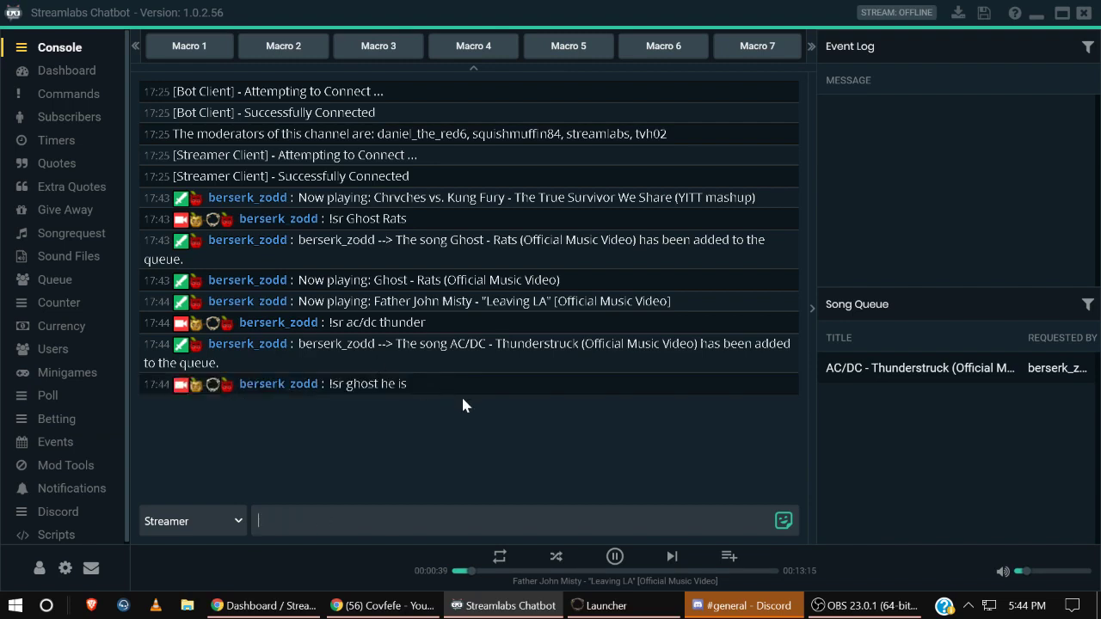
mouse_move(472, 466)
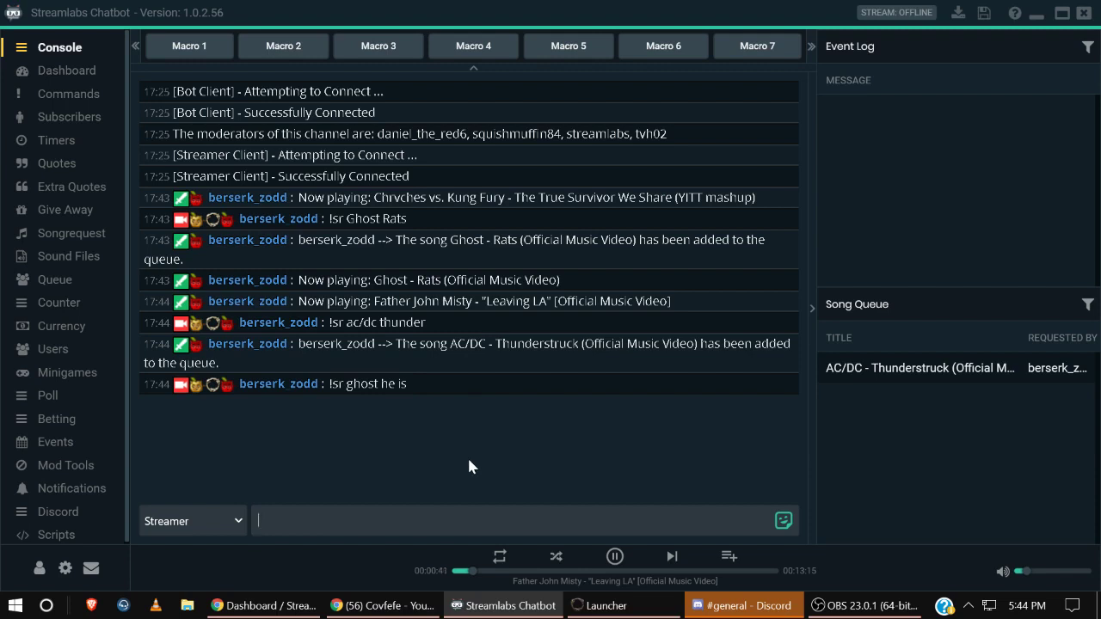
mouse_move(437, 450)
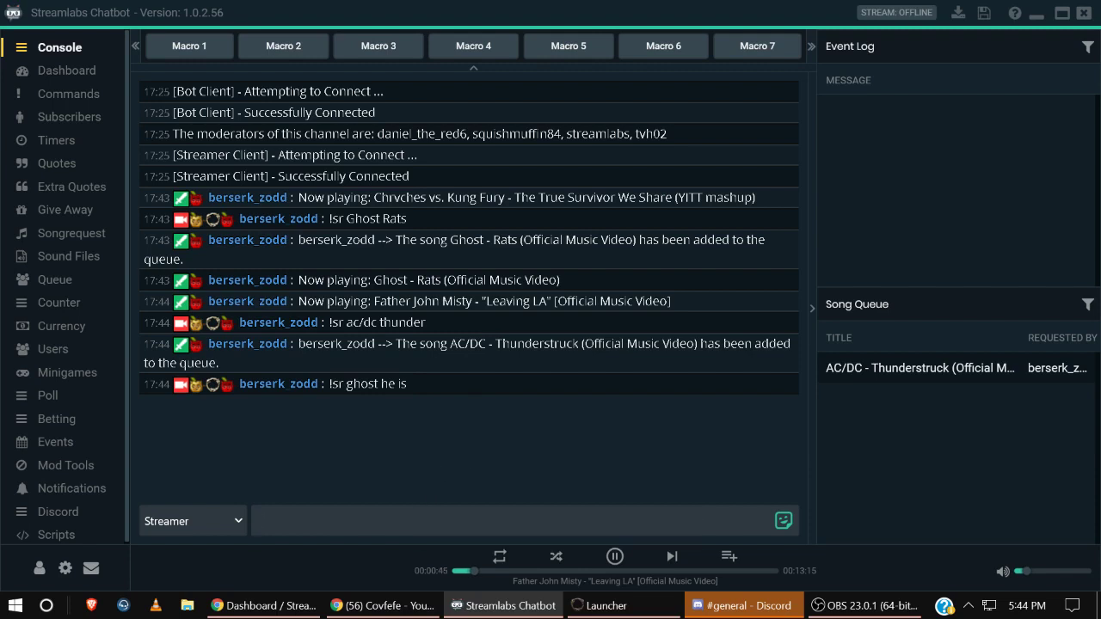
text(!sr)
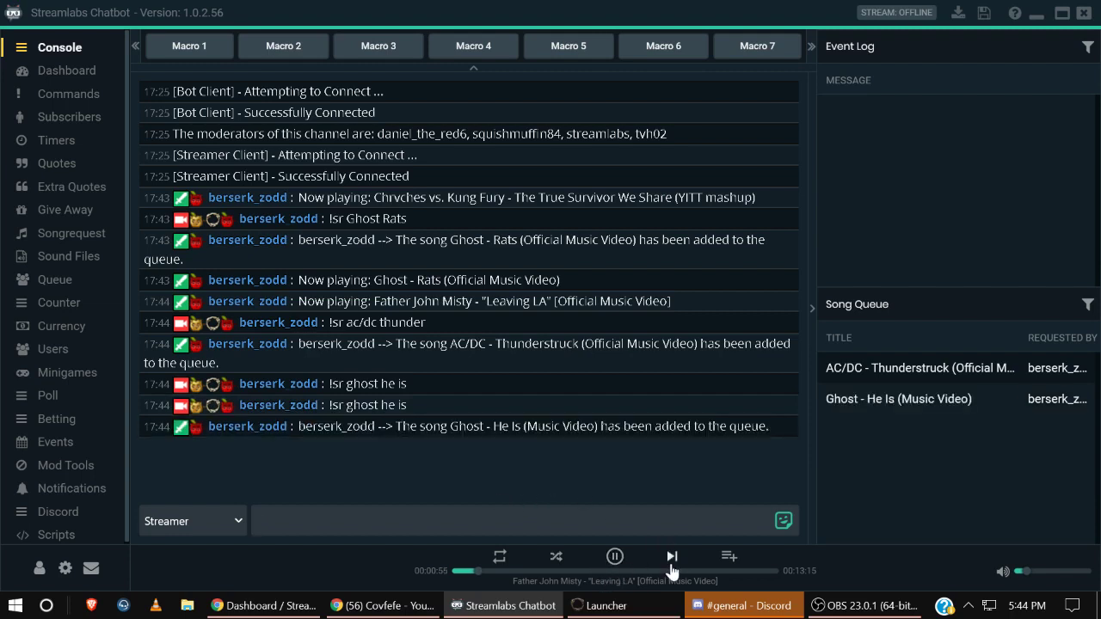
Skip ahead through the queued requests until Ghost - He Is is playing.
click(671, 557)
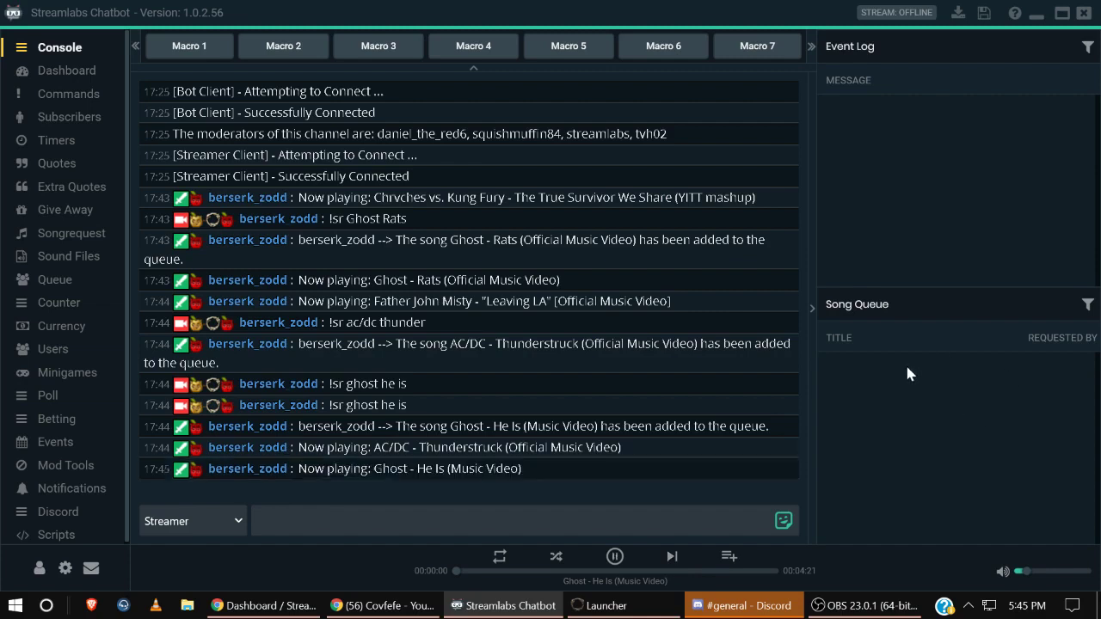
mouse_move(903, 485)
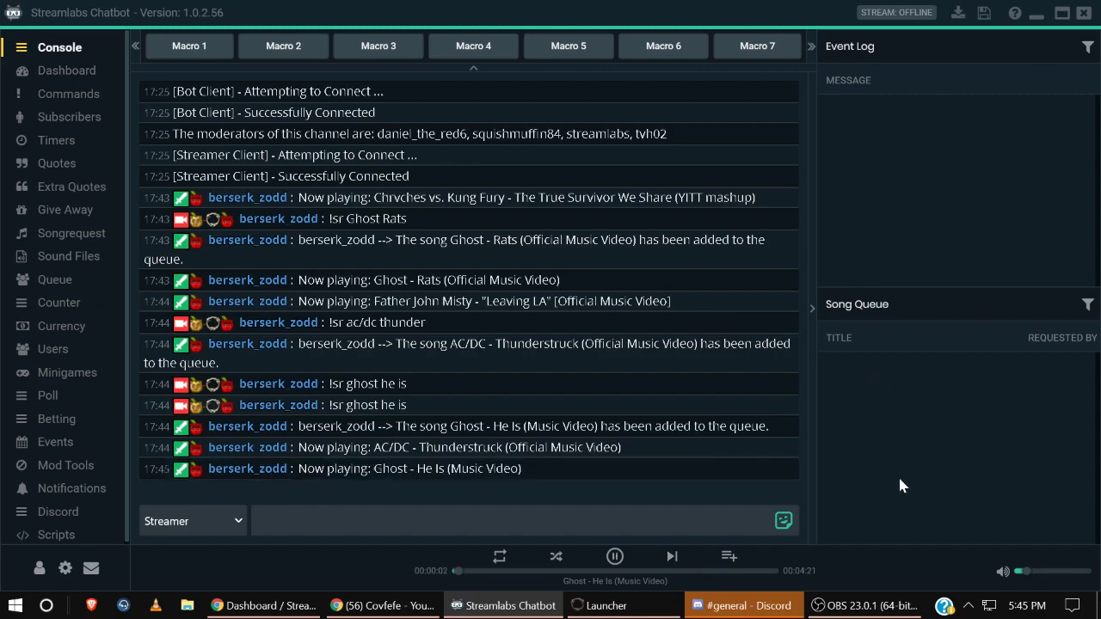
mouse_move(851, 423)
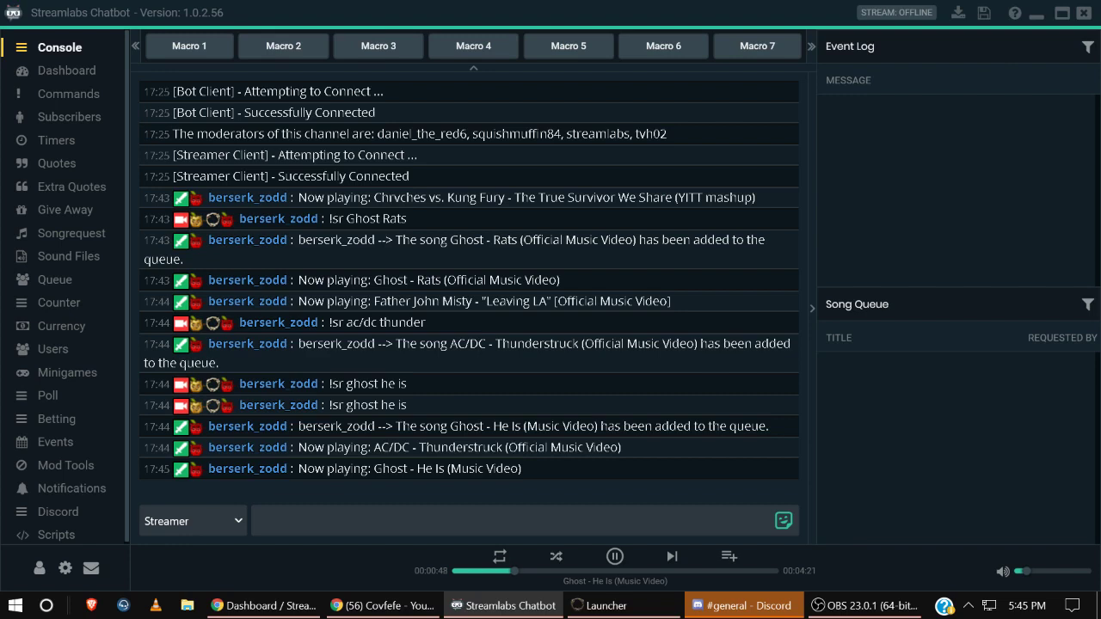
mouse_move(551, 474)
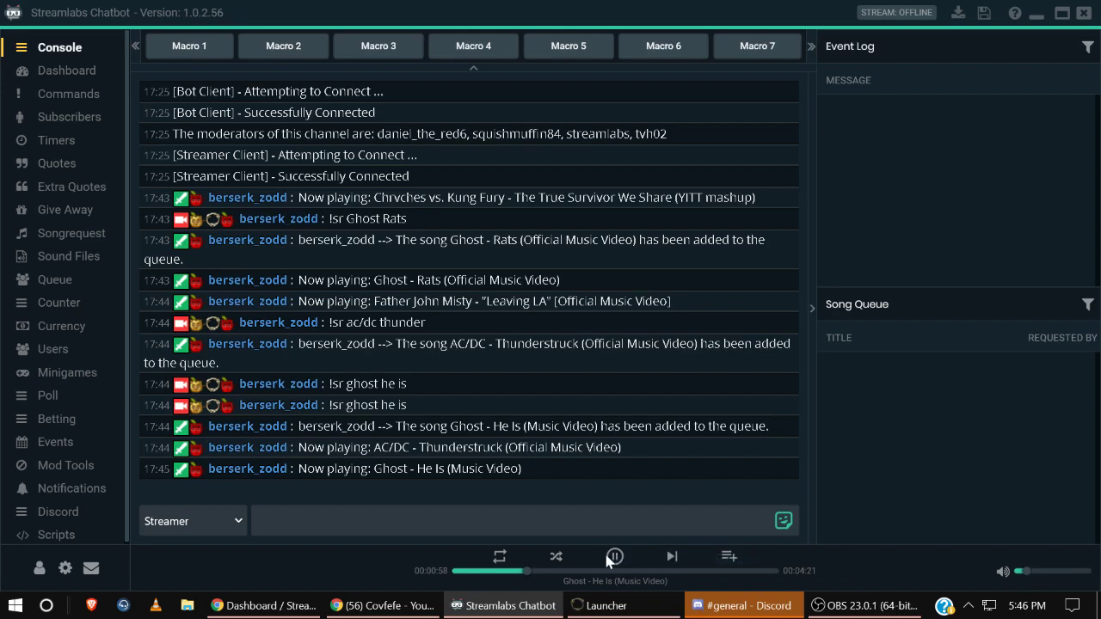
Pause Ghost - He Is and return to the Songrequest page listing the imported playlist.
click(614, 556)
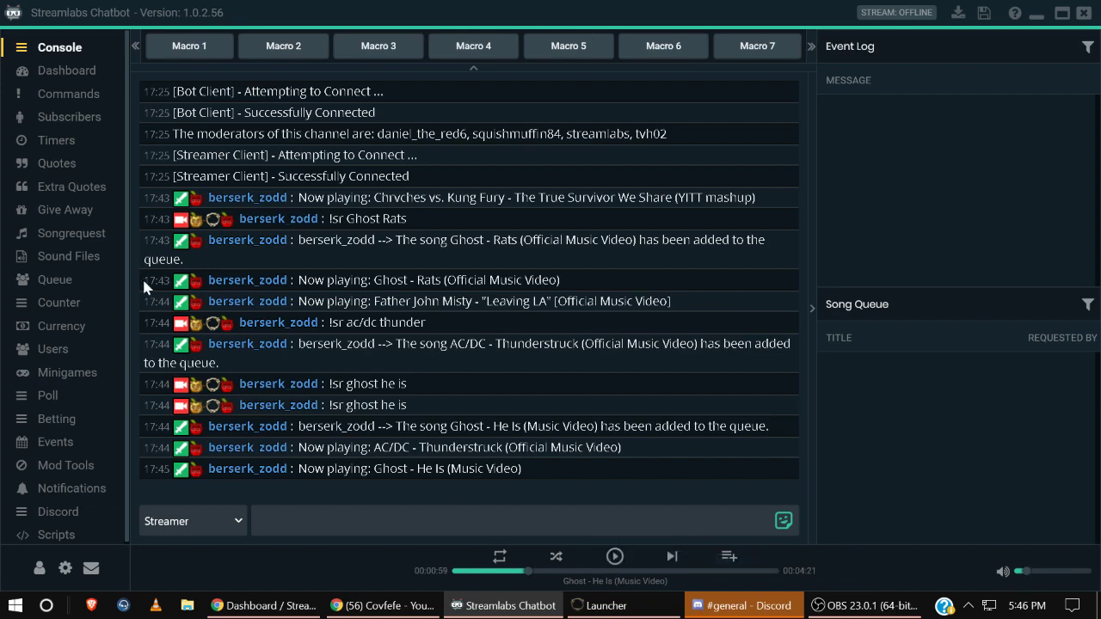
click(72, 234)
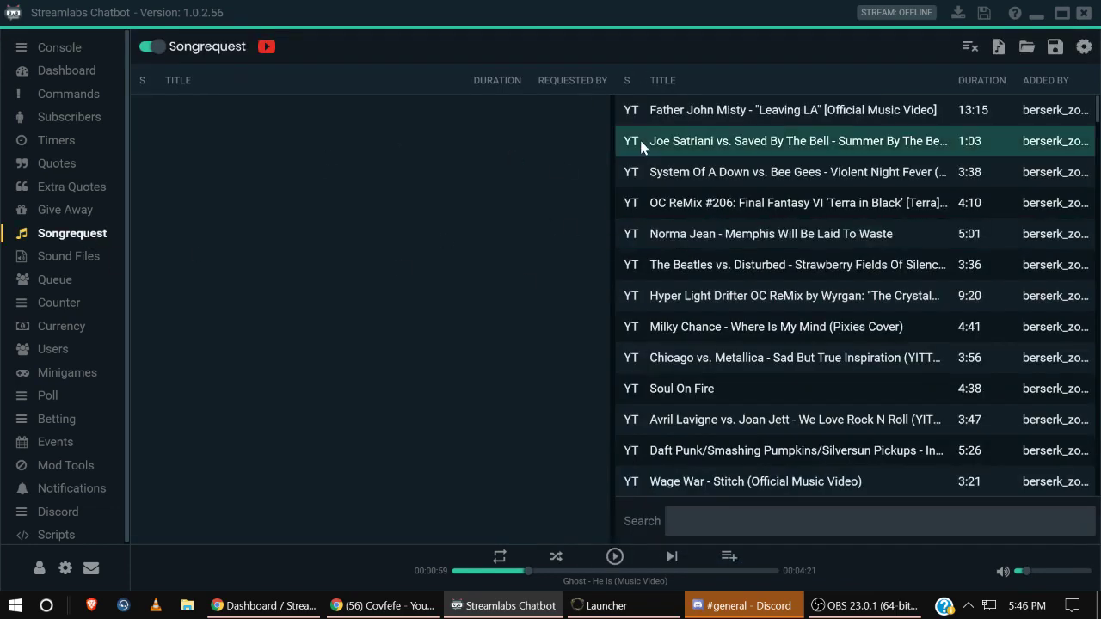
mouse_move(301, 183)
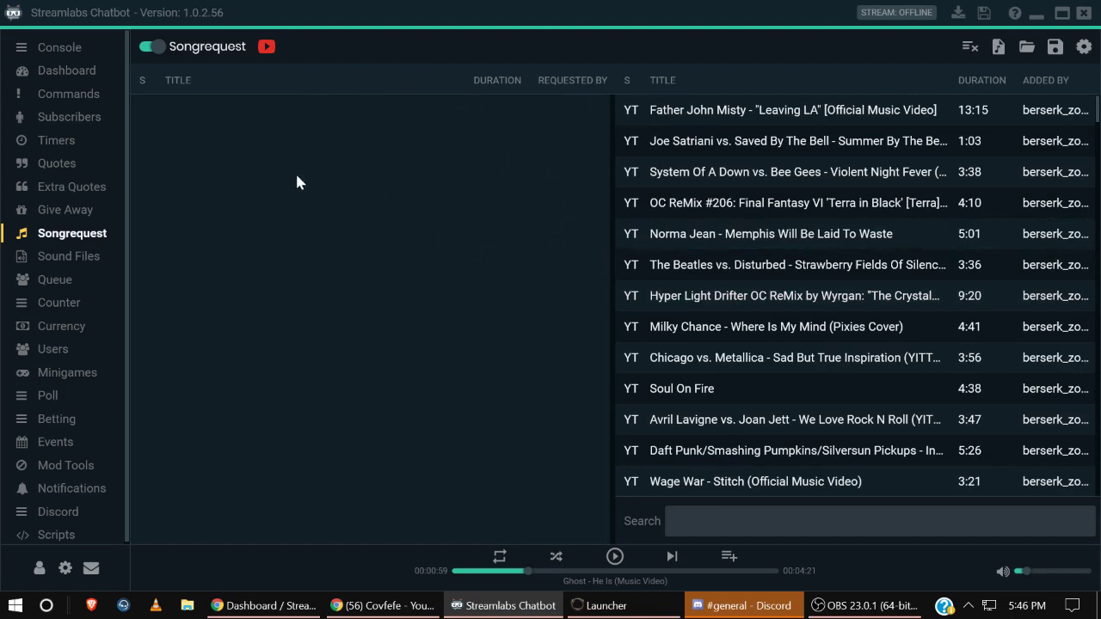
mouse_move(327, 241)
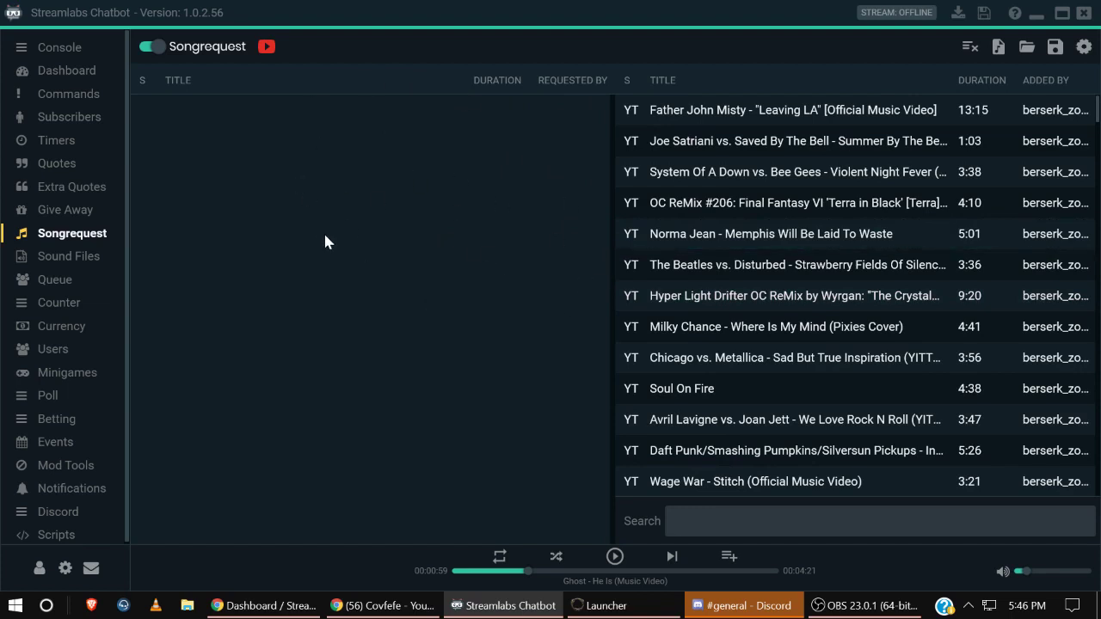